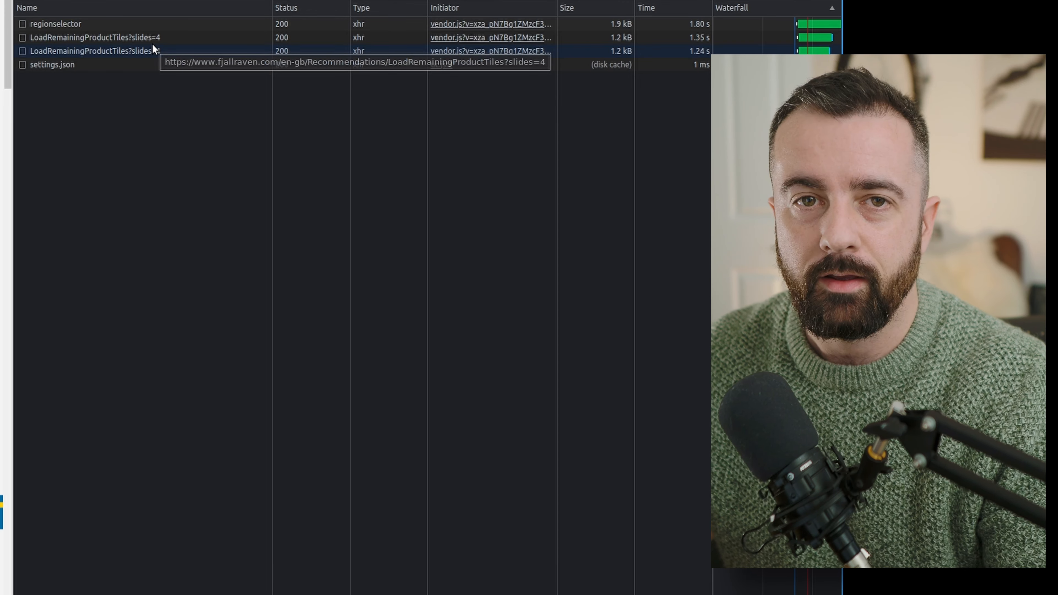
# View the LoadRemainingProductTiles response in DevTools, then return to the Lappland Hike 15 page
pyautogui.click(55, 24)
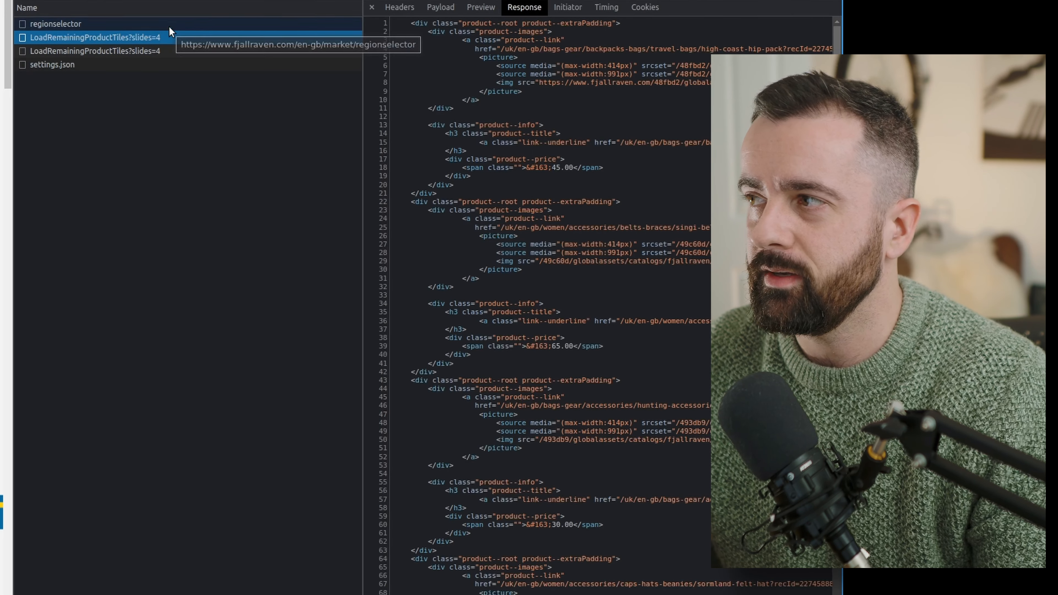
pyautogui.click(94, 51)
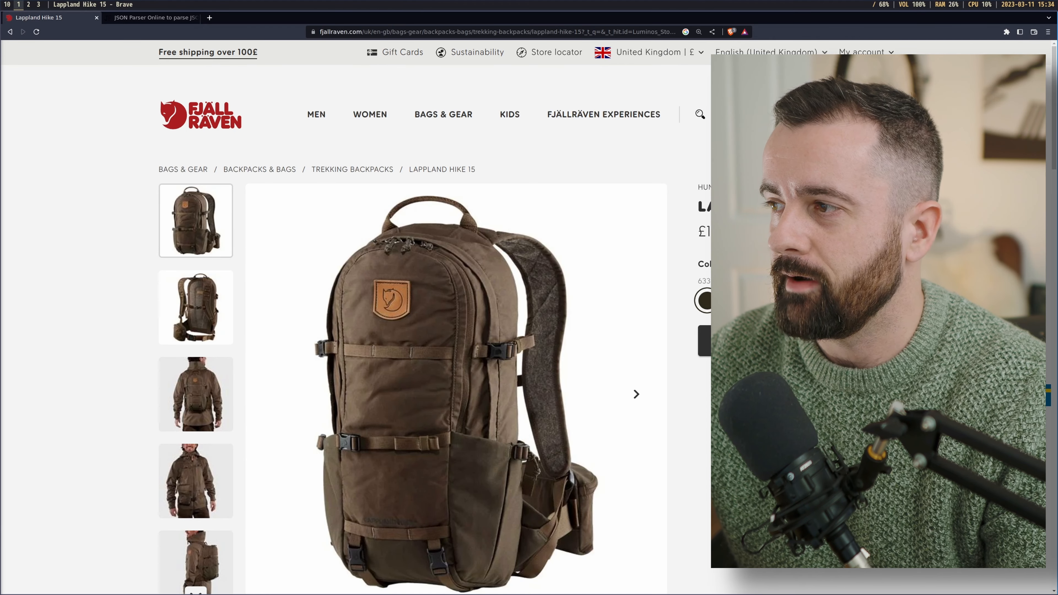
# Bring up the product page's HTML source with Ctrl+U and settle on the view-source tab
pyautogui.press('ctrl+u')
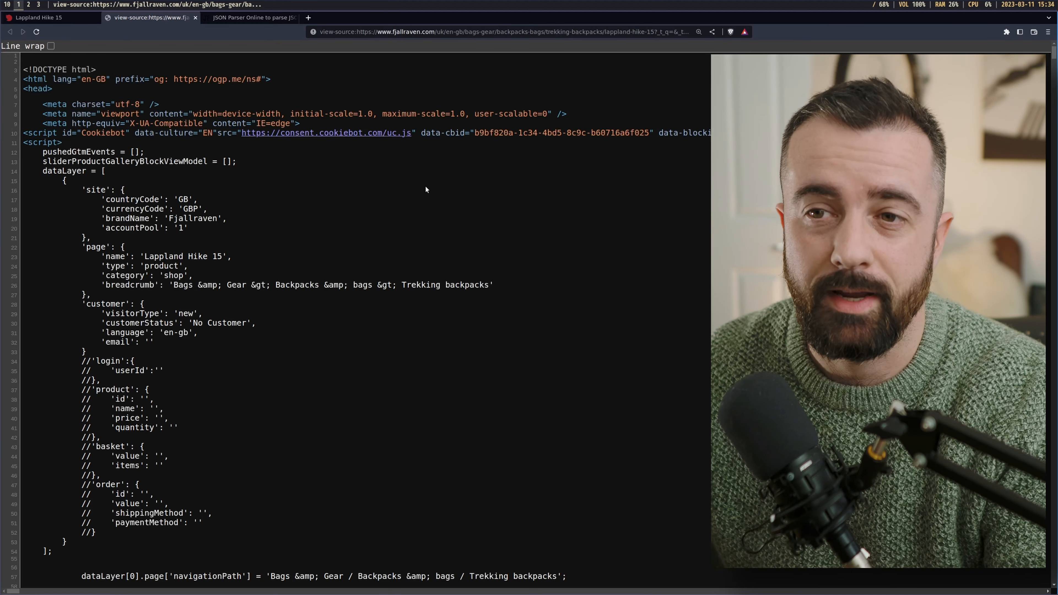
pyautogui.click(51, 17)
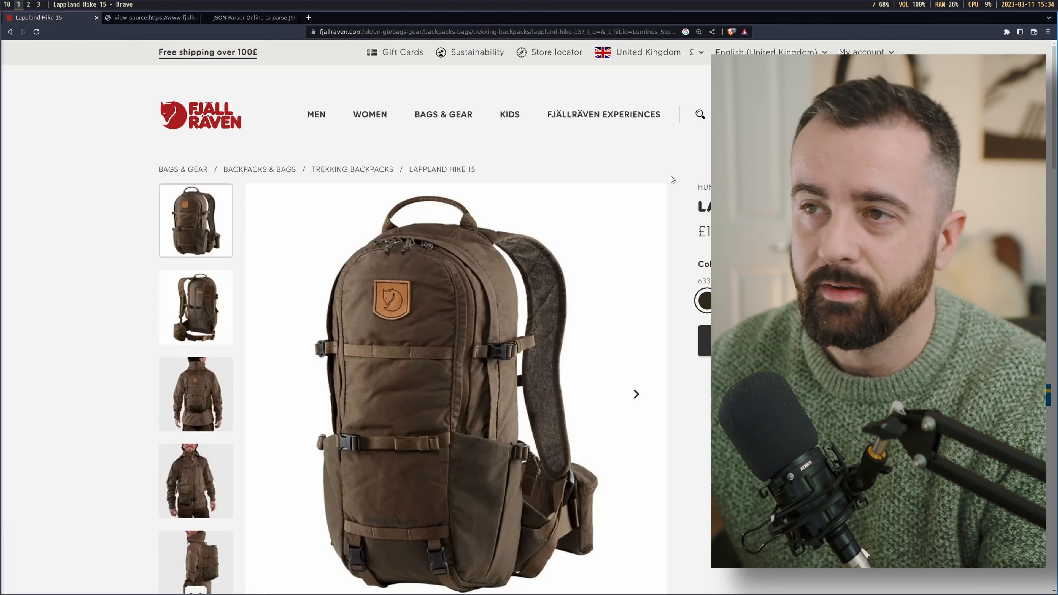
pyautogui.click(150, 17)
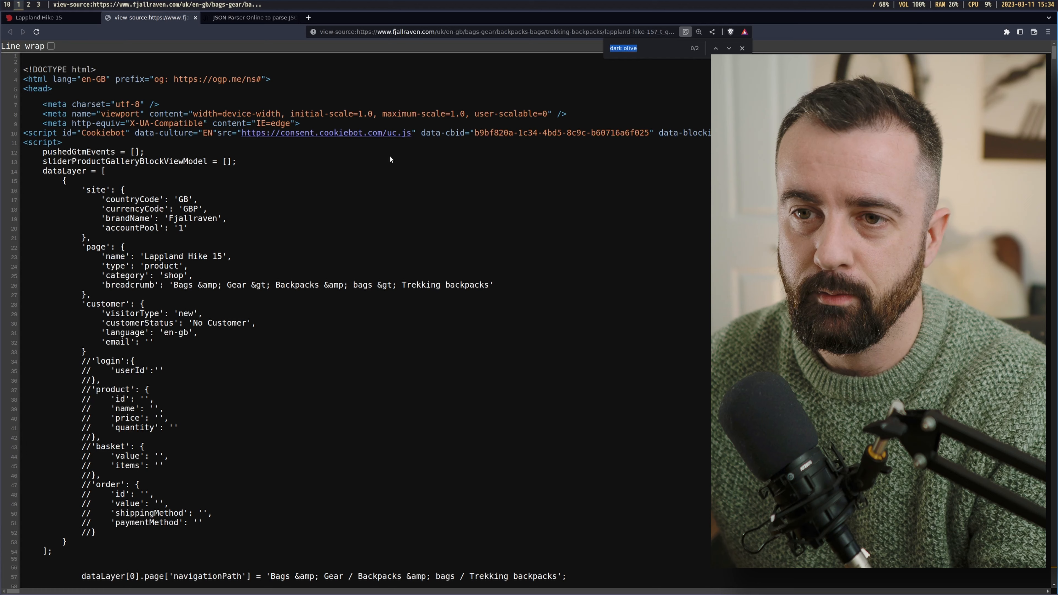
# Search the source for 'lappland' and 'dark o' and scroll to the serverSideViewModel script
pyautogui.write('lappland')
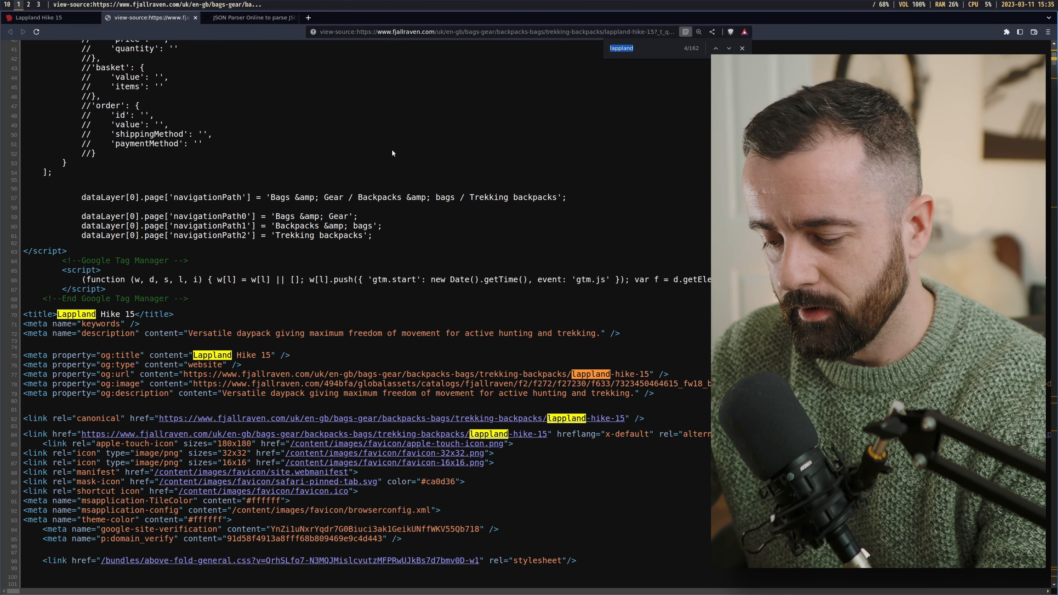
pyautogui.write('dark o')
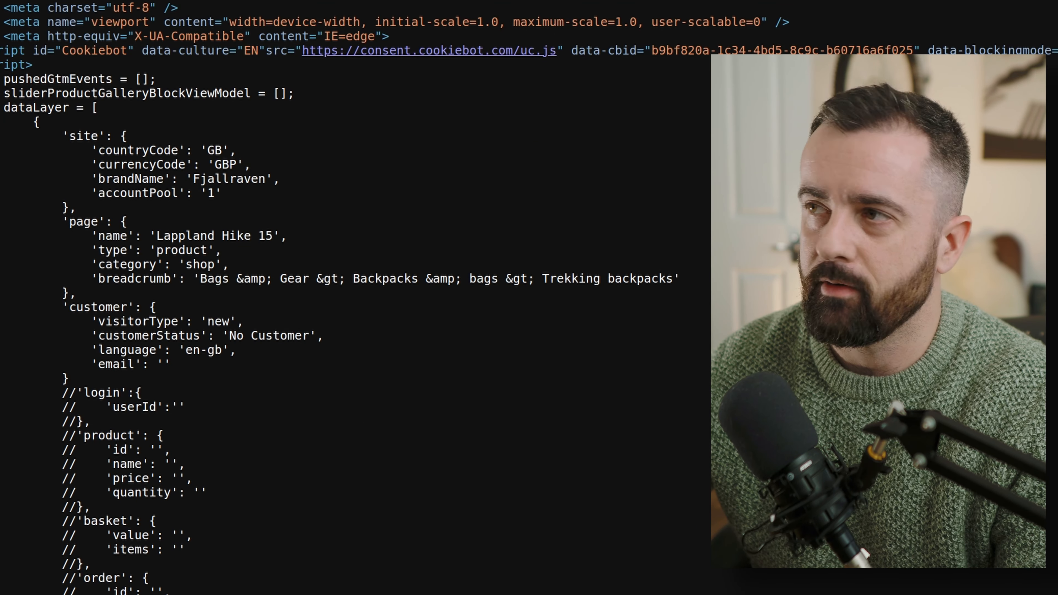
pyautogui.scroll(-3)
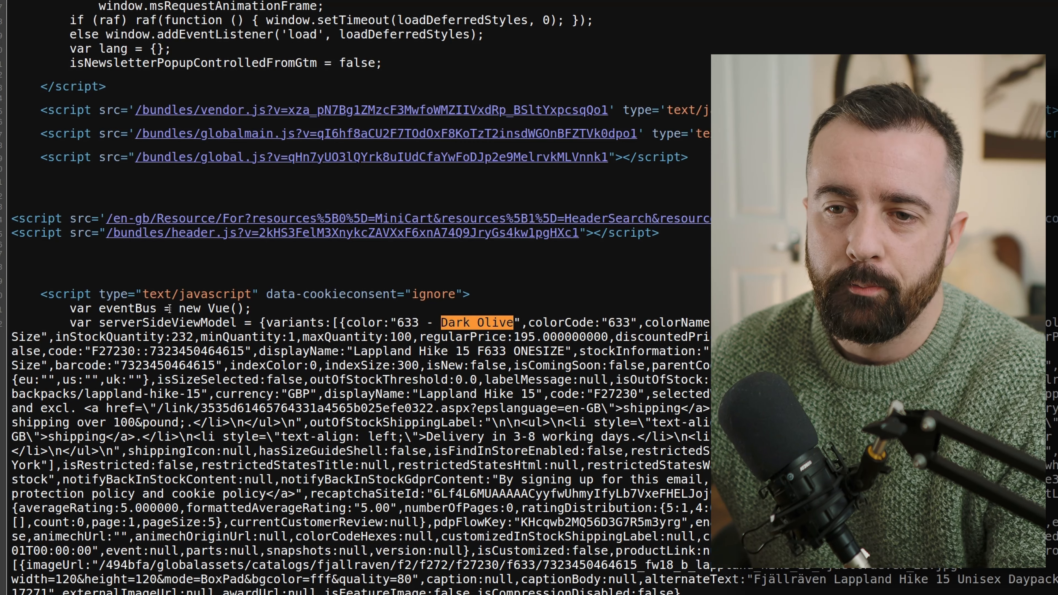
pyautogui.scroll(-3)
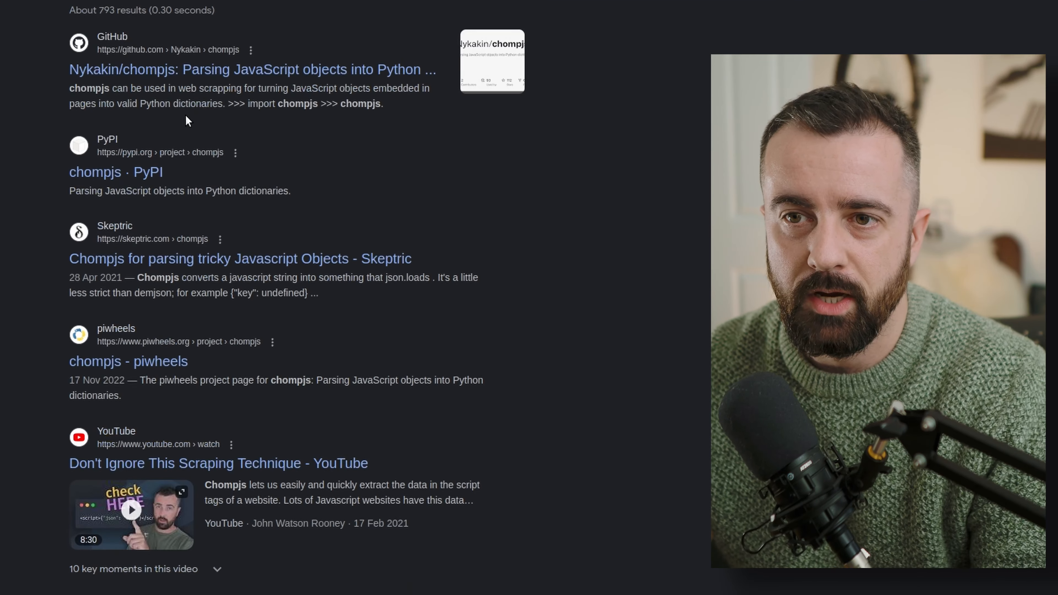
# Read the chompjs GitHub README usage notes, then switch back to the view-source tab
pyautogui.click(253, 69)
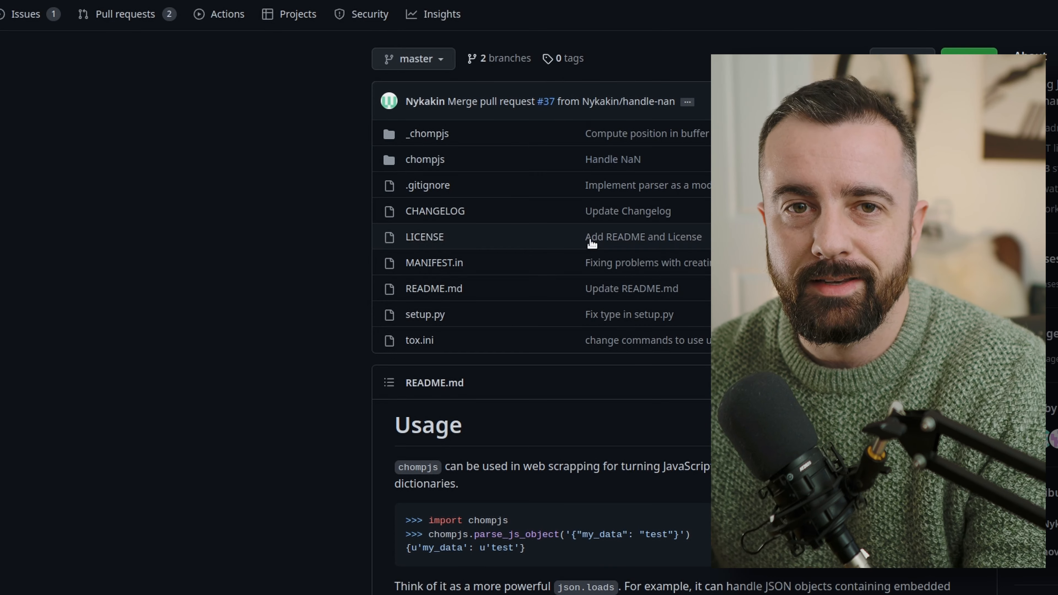
pyautogui.scroll(-3)
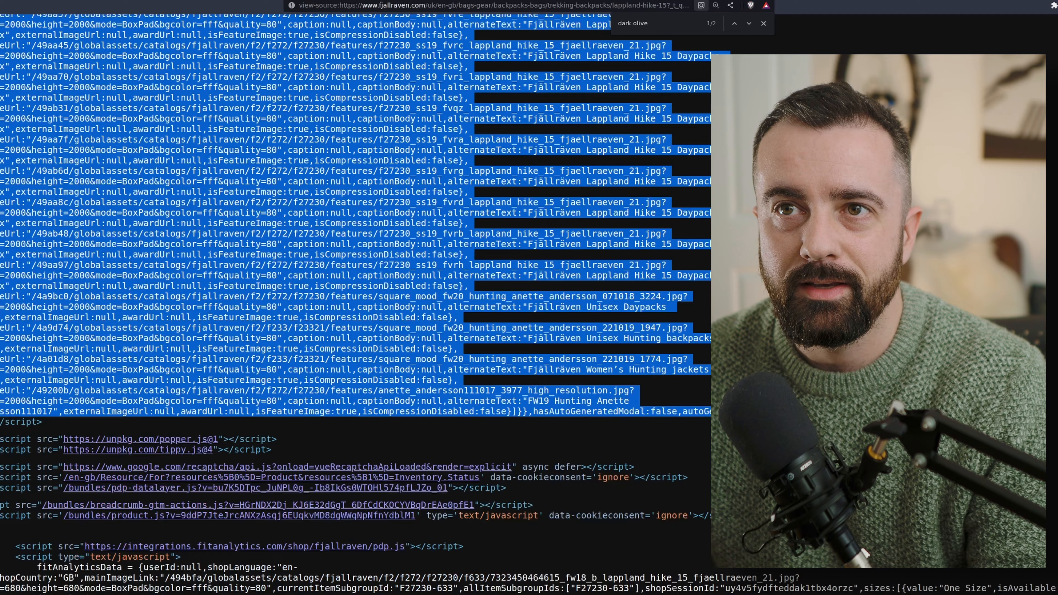
pyautogui.scroll(-3)
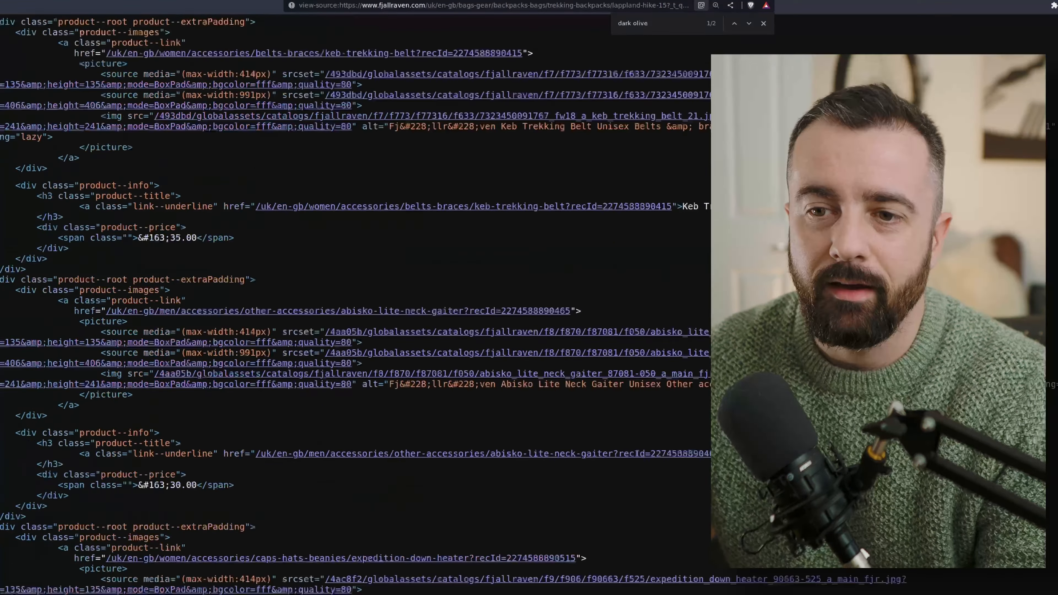
pyautogui.click(748, 23)
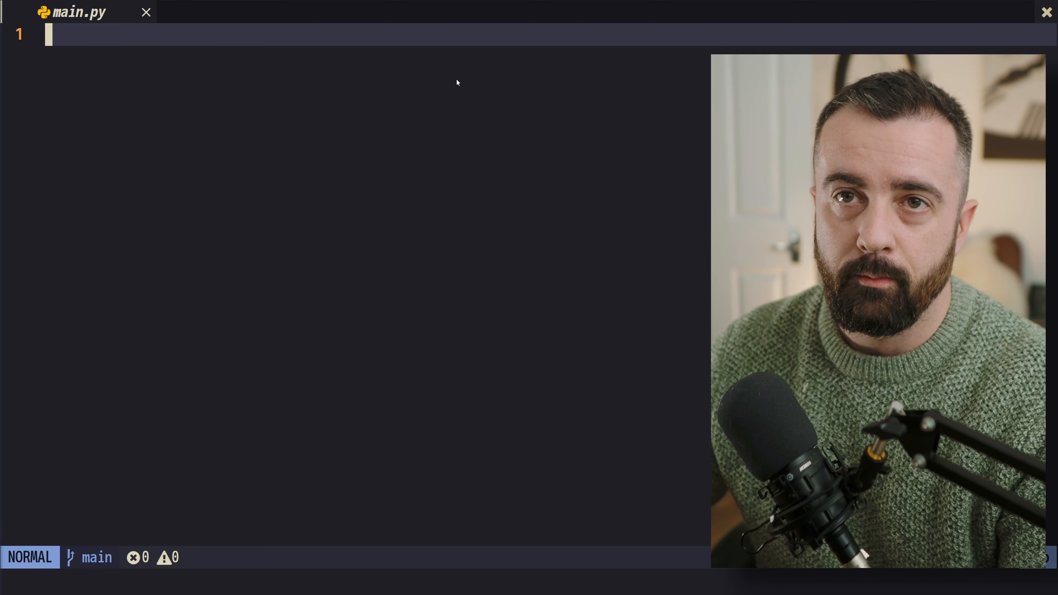
# Import requests, selectolax's HTMLParser and chompjs at the top of main.py
pyautogui.write('import')
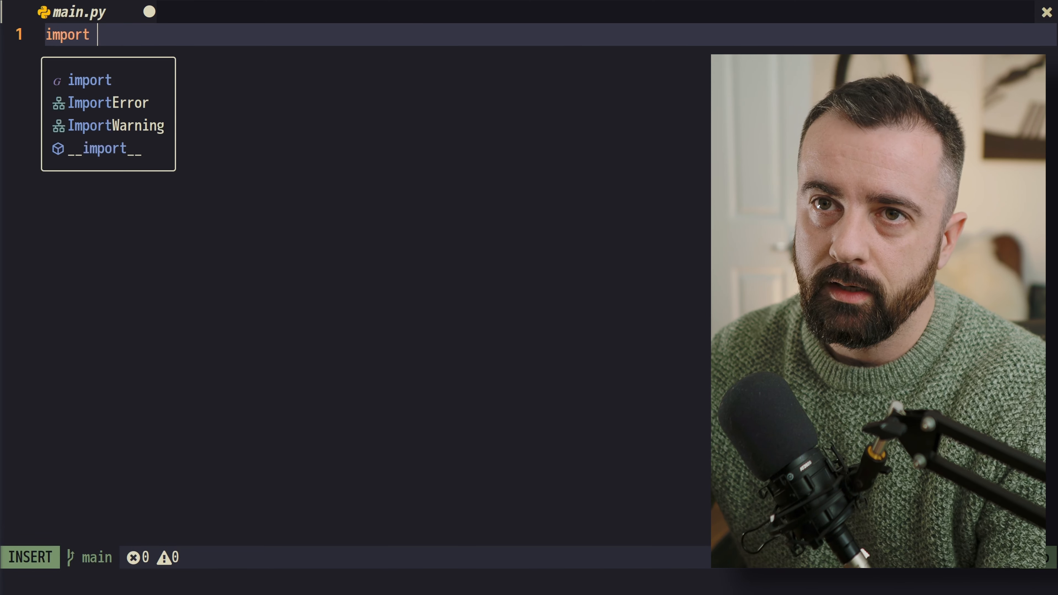
pyautogui.write('requests')
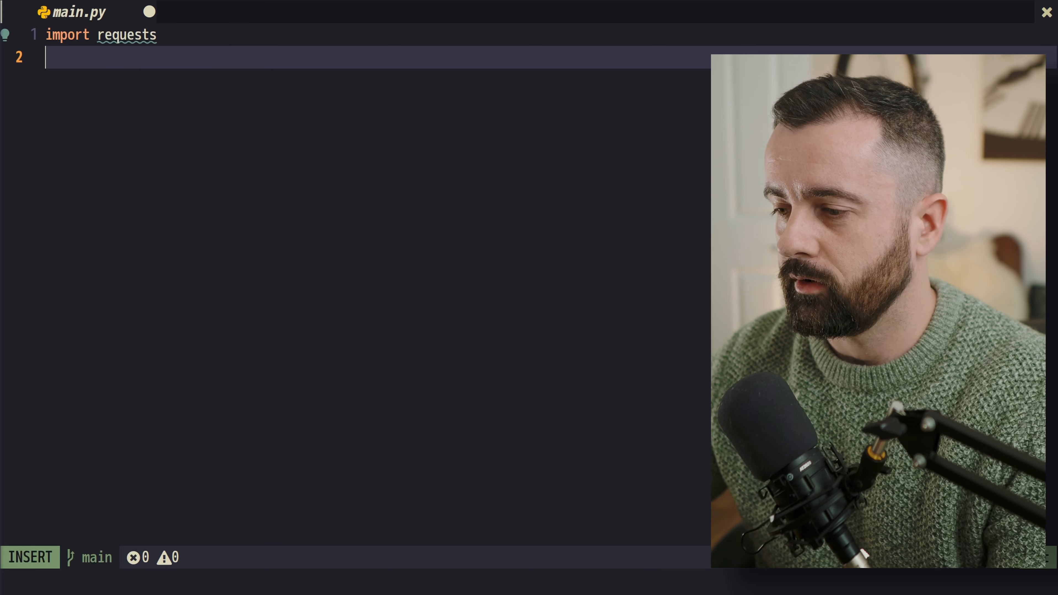
pyautogui.write('from selectolax')
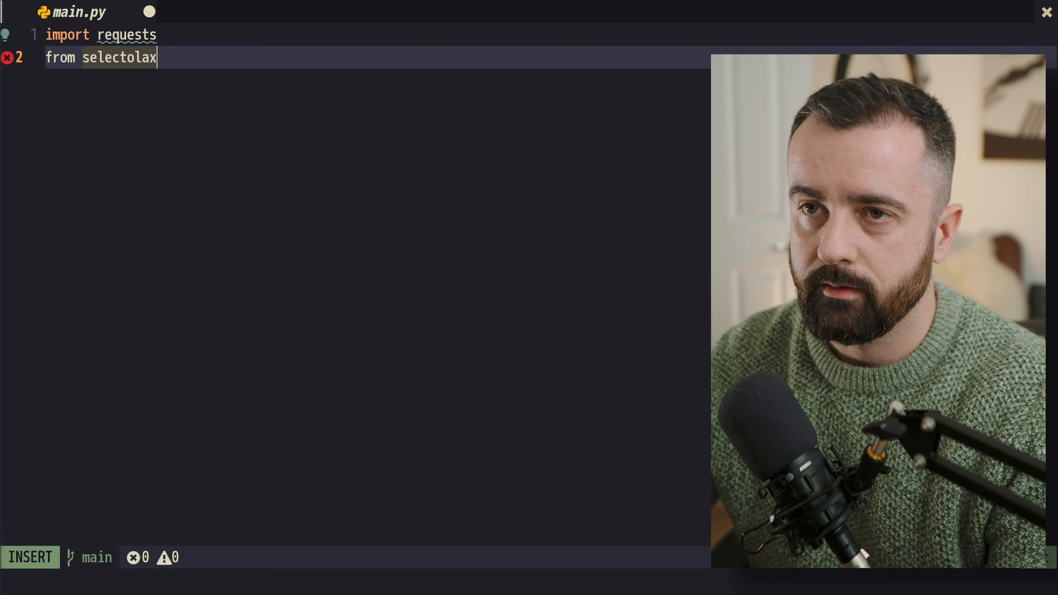
pyautogui.write('.parser import')
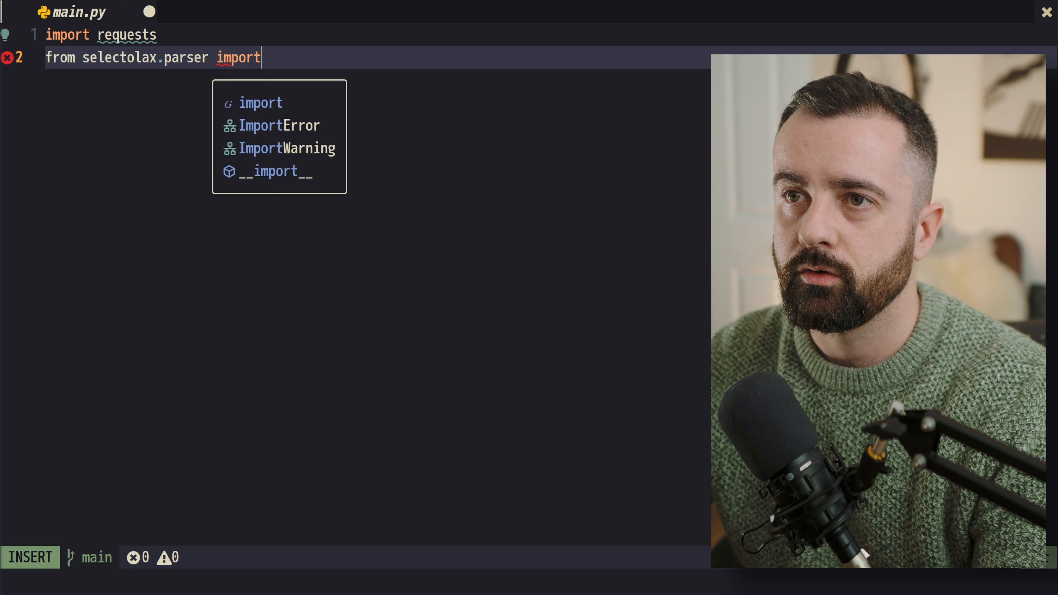
pyautogui.write('HTMLParser')
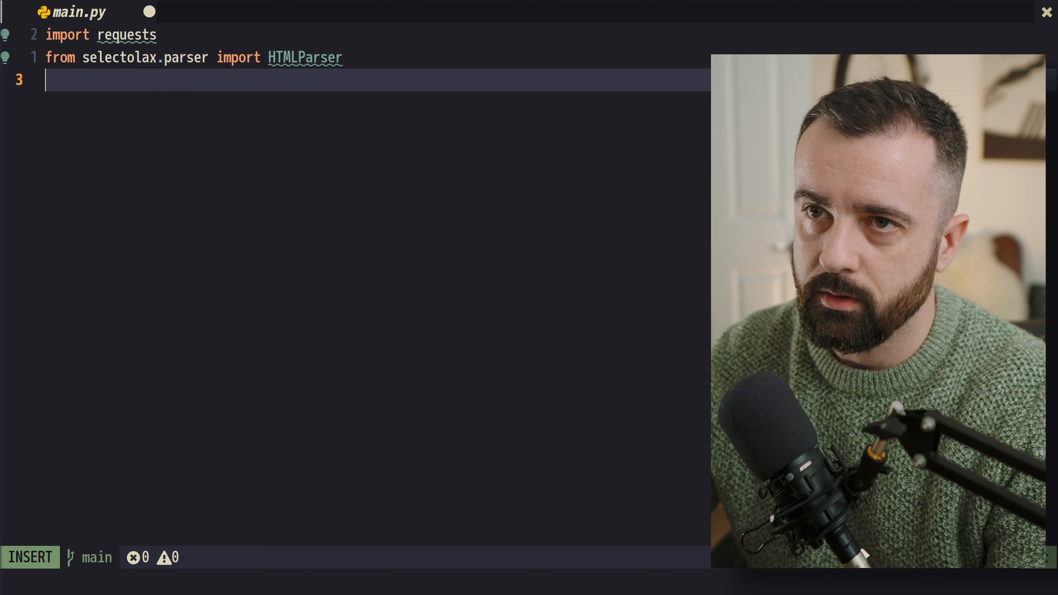
pyautogui.write('import cho')
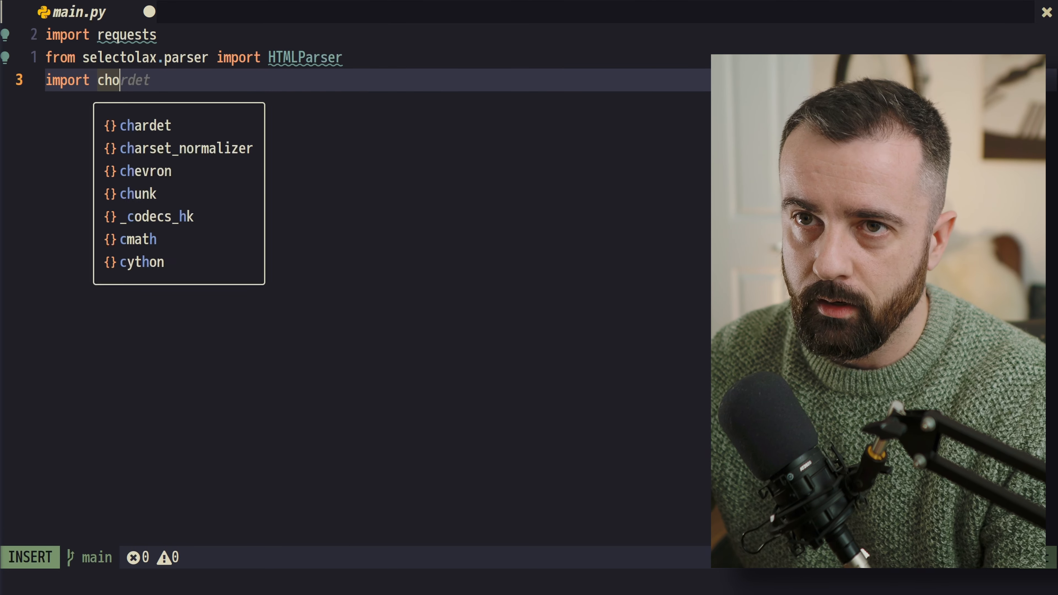
pyautogui.write('mpjs')
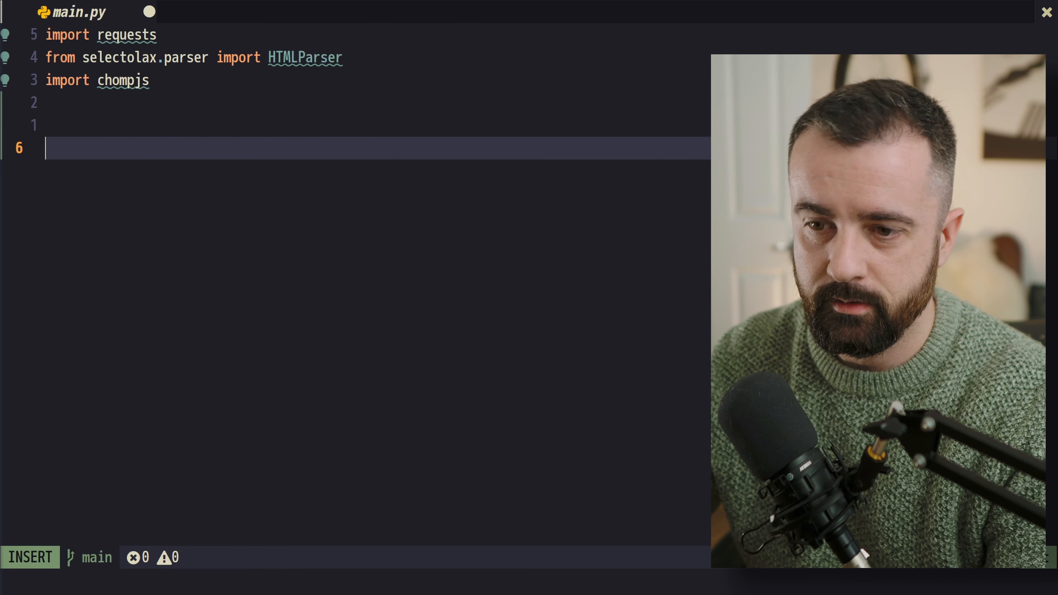
# Add the product page url assignment and resp = requests.get(url)
pyautogui.write('url = ""')
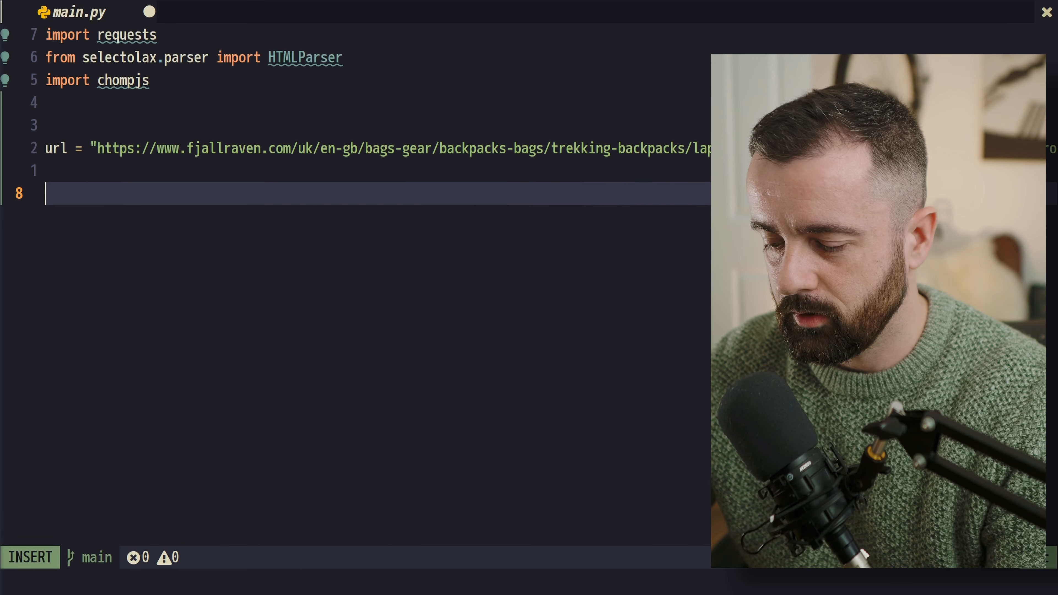
pyautogui.write('resp =')
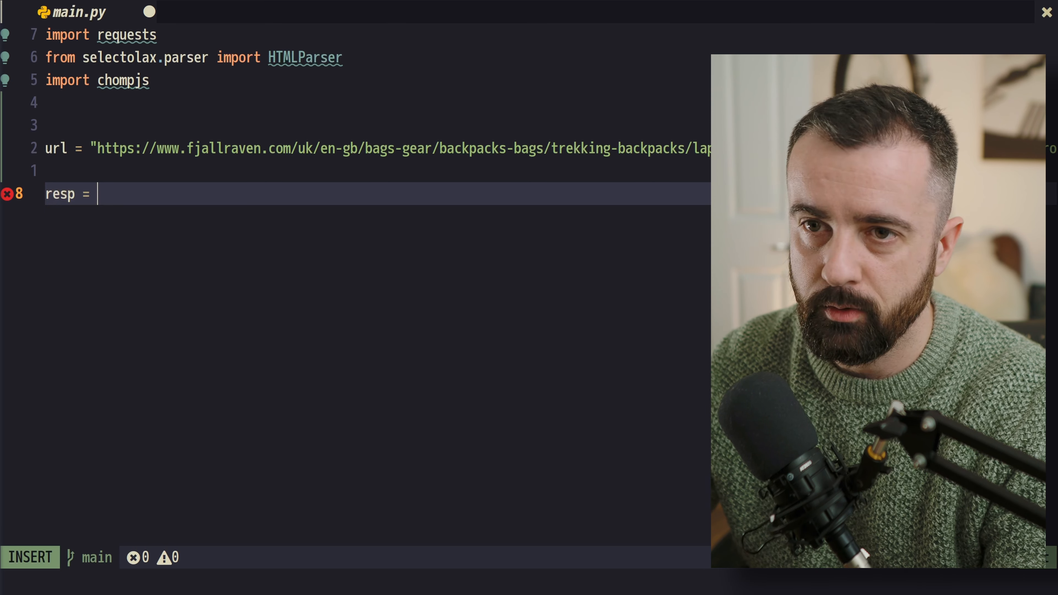
pyautogui.write('requests.req')
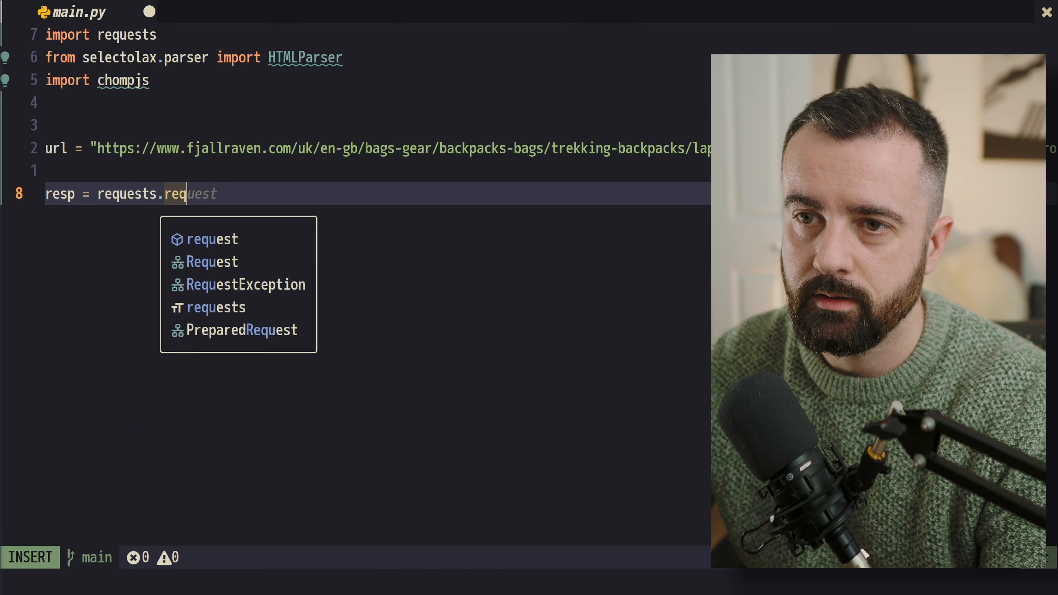
pyautogui.write('get(url')
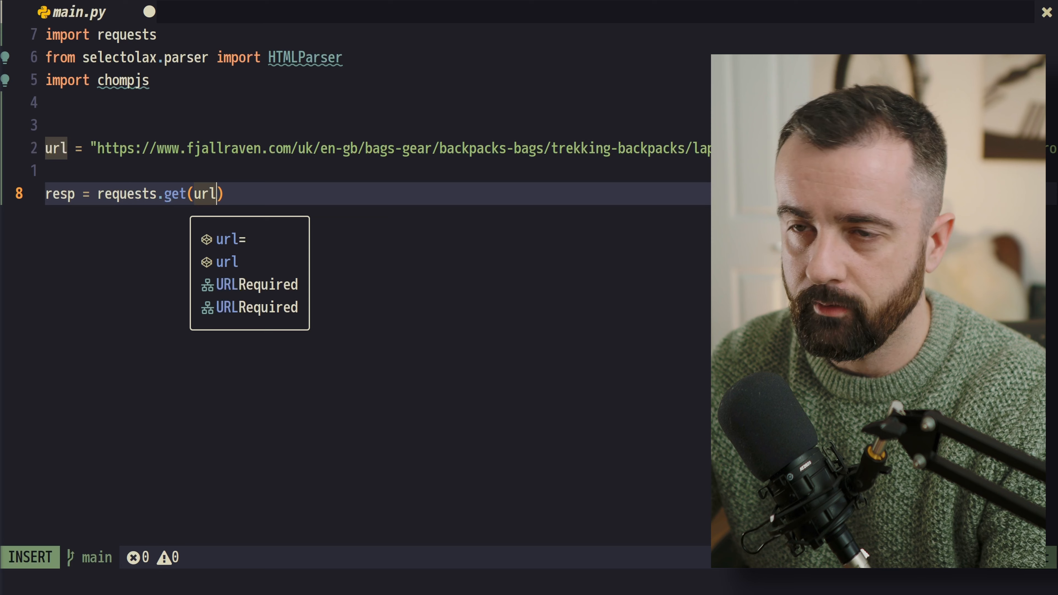
pyautogui.press('Escape')
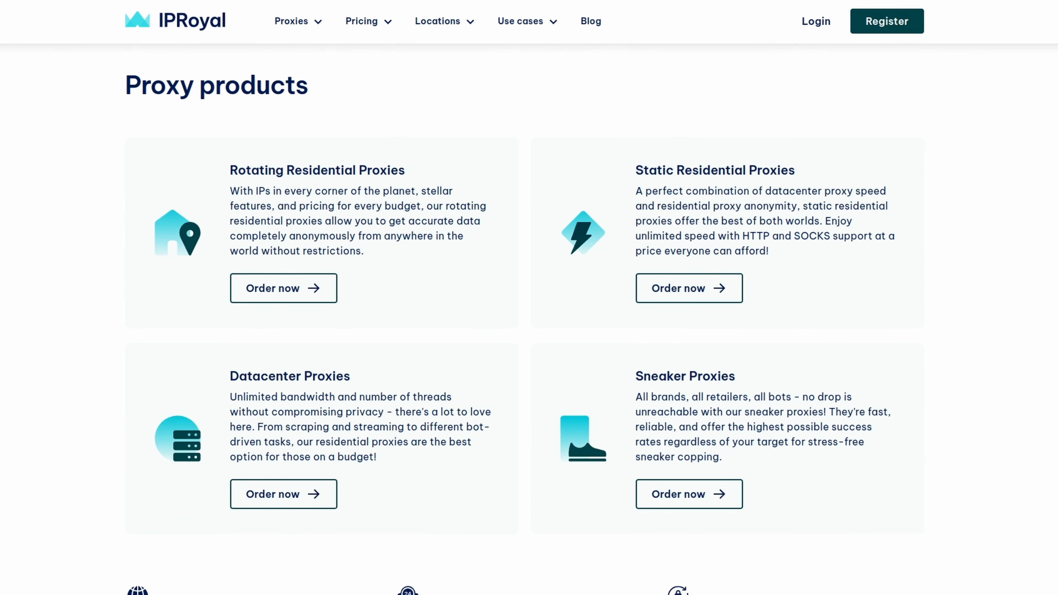
# Scroll through the IPRoyal proxy-service page on scraping challenges, pricing and benefits
pyautogui.scroll(-3)
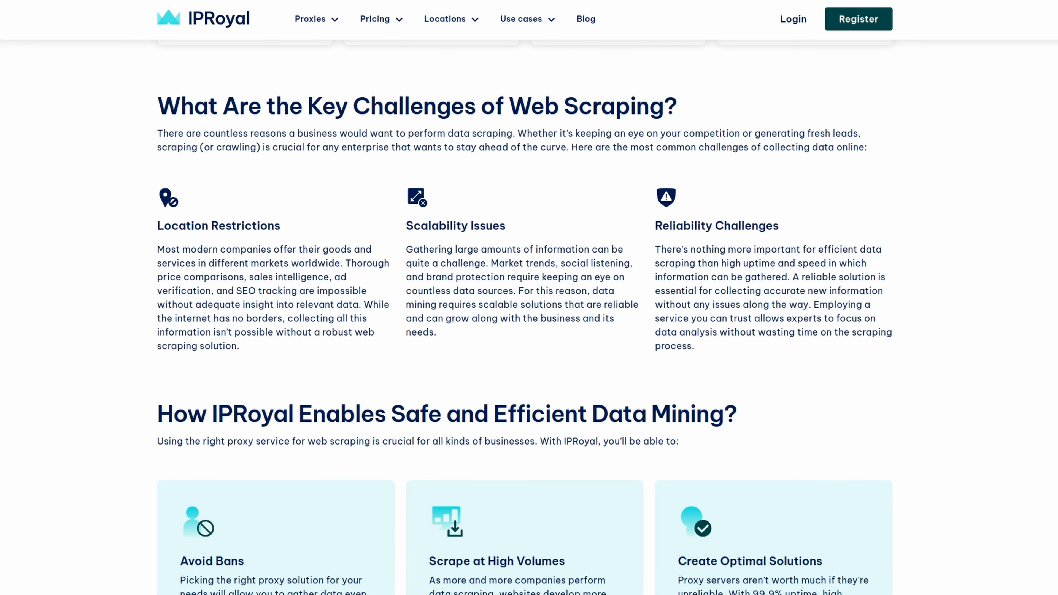
pyautogui.scroll(-3)
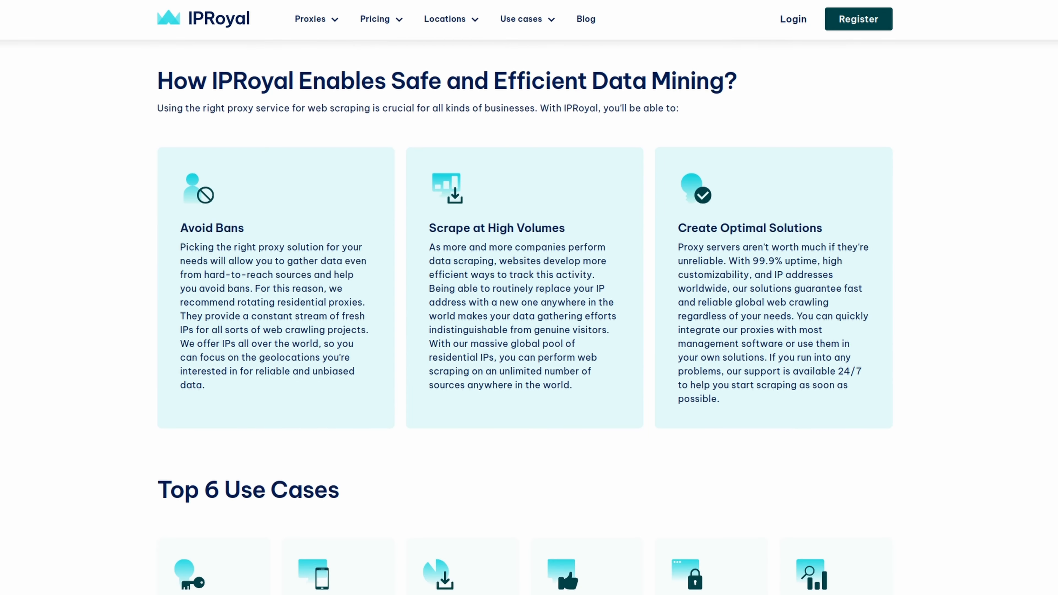
pyautogui.scroll(-3)
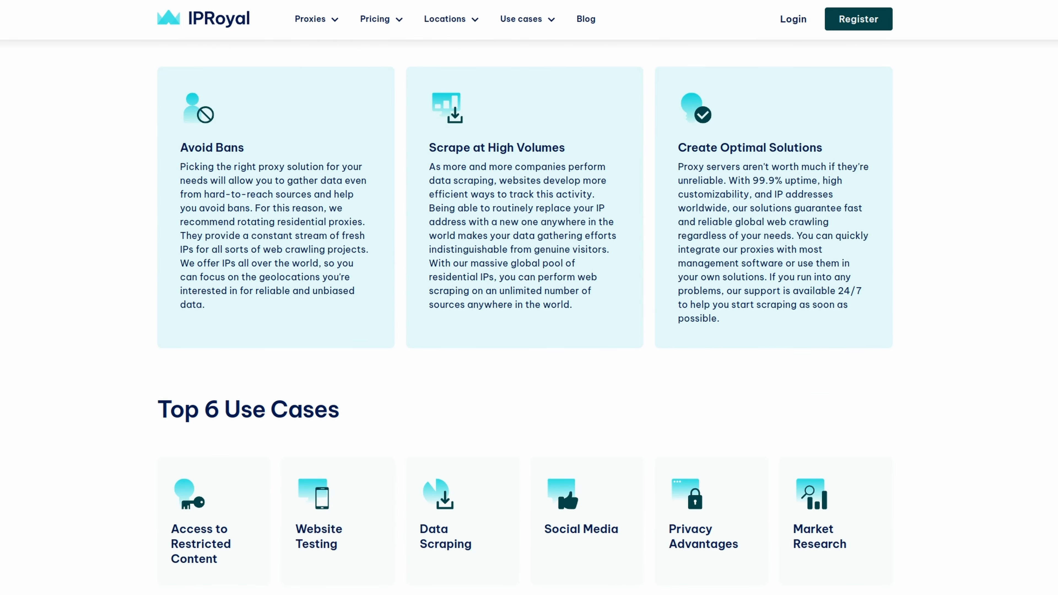
pyautogui.scroll(-3)
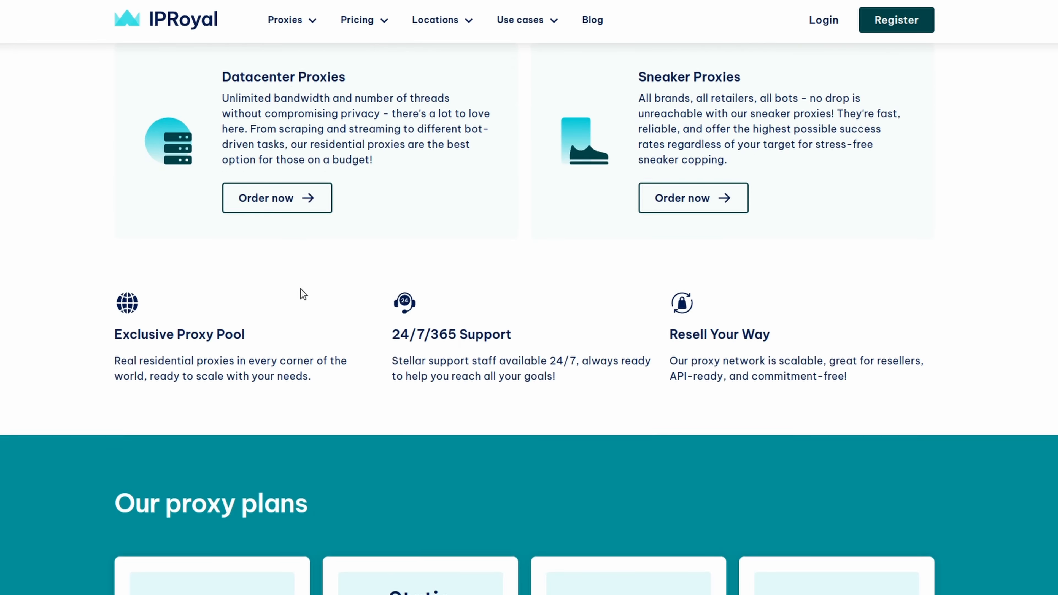
pyautogui.scroll(-3)
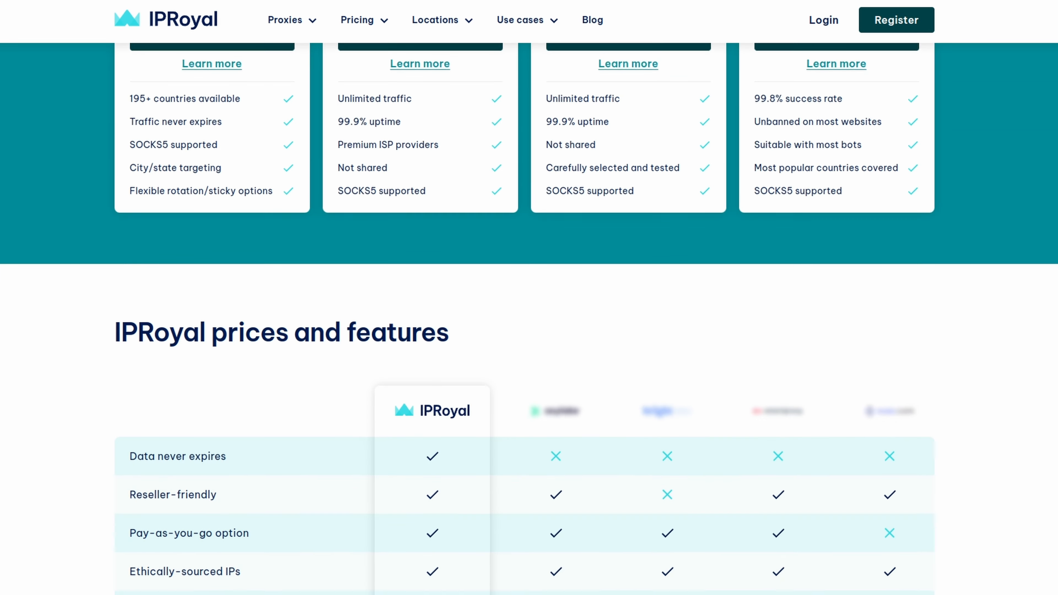
pyautogui.scroll(-3)
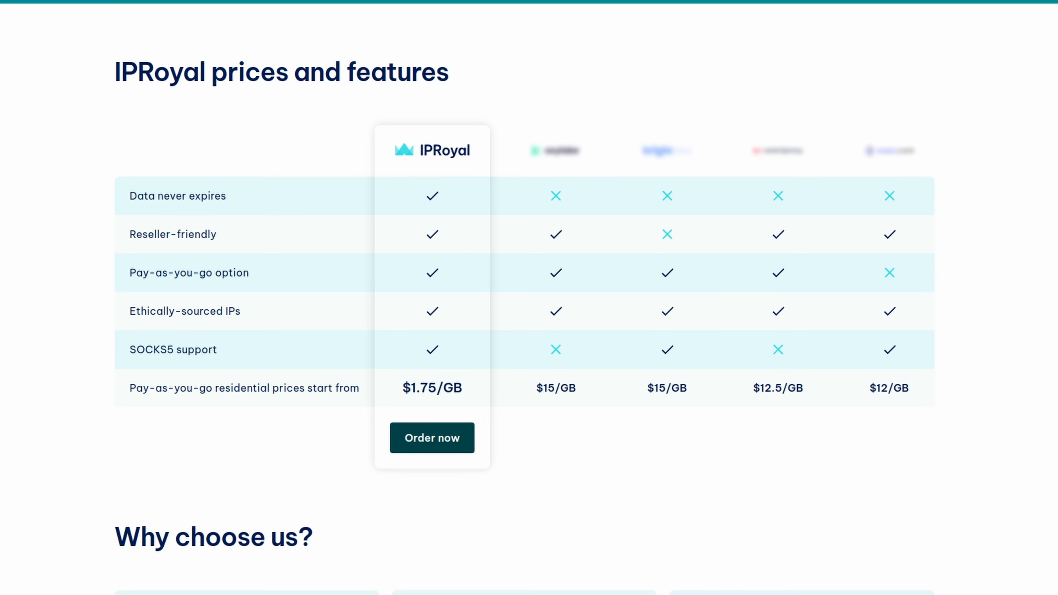
pyautogui.scroll(-3)
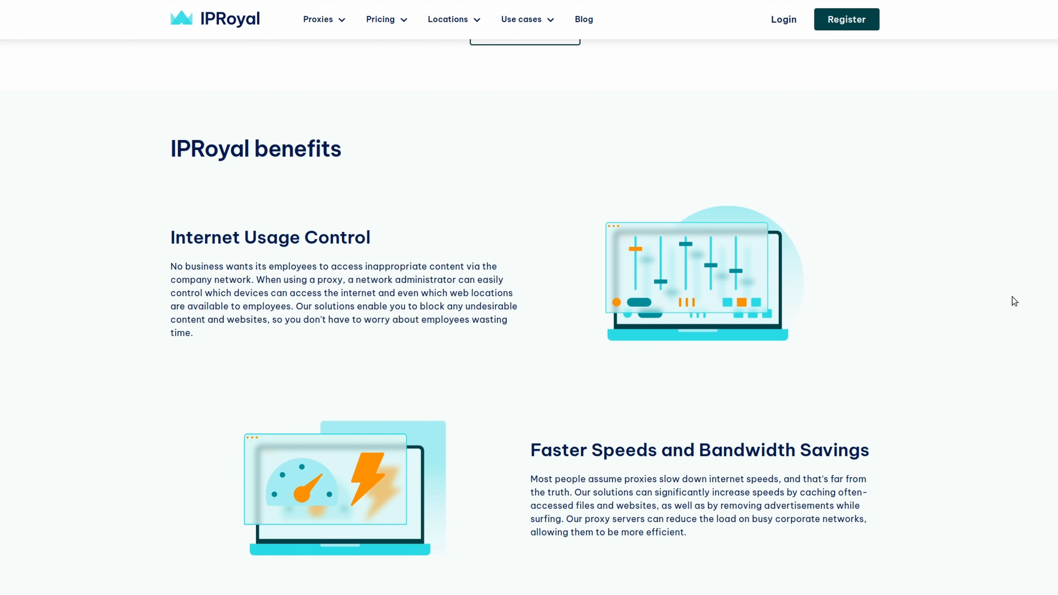
pyautogui.scroll(-3)
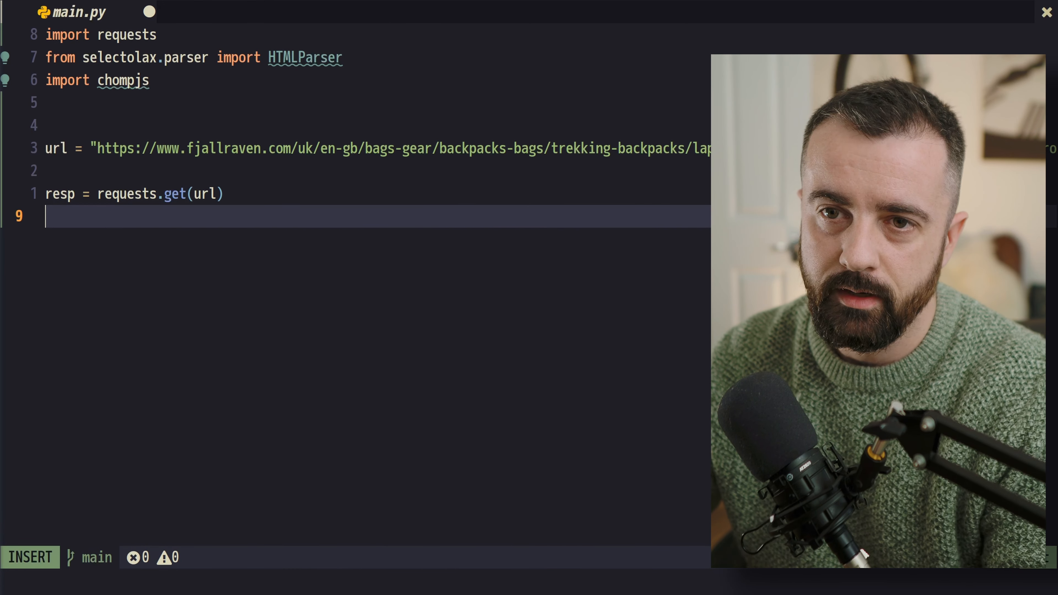
# Add html = HTMLParser(resp.text()) to parse the response
pyautogui.write('html =')
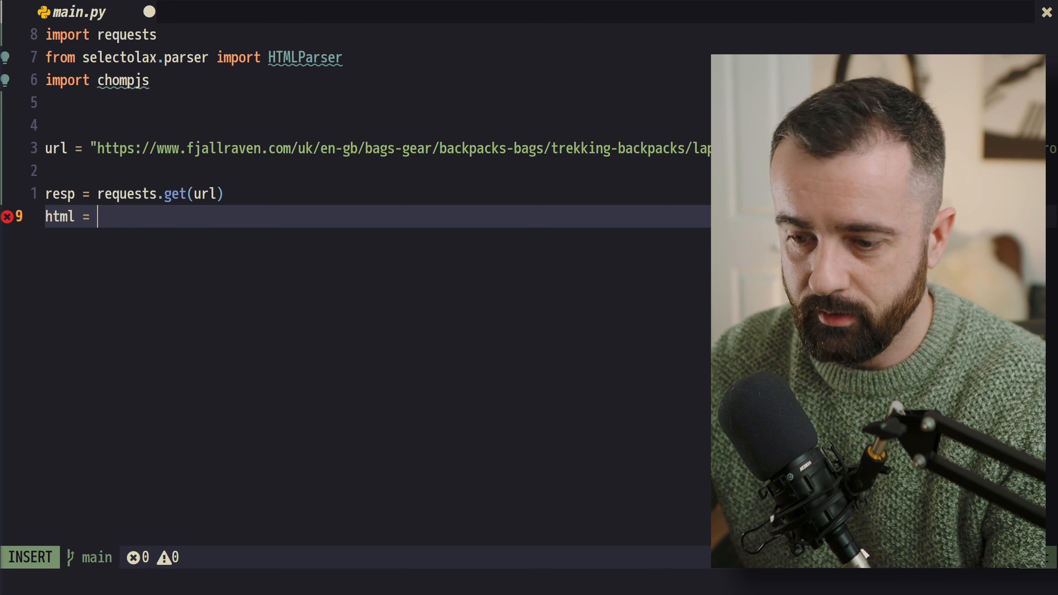
pyautogui.write('resp.text(')
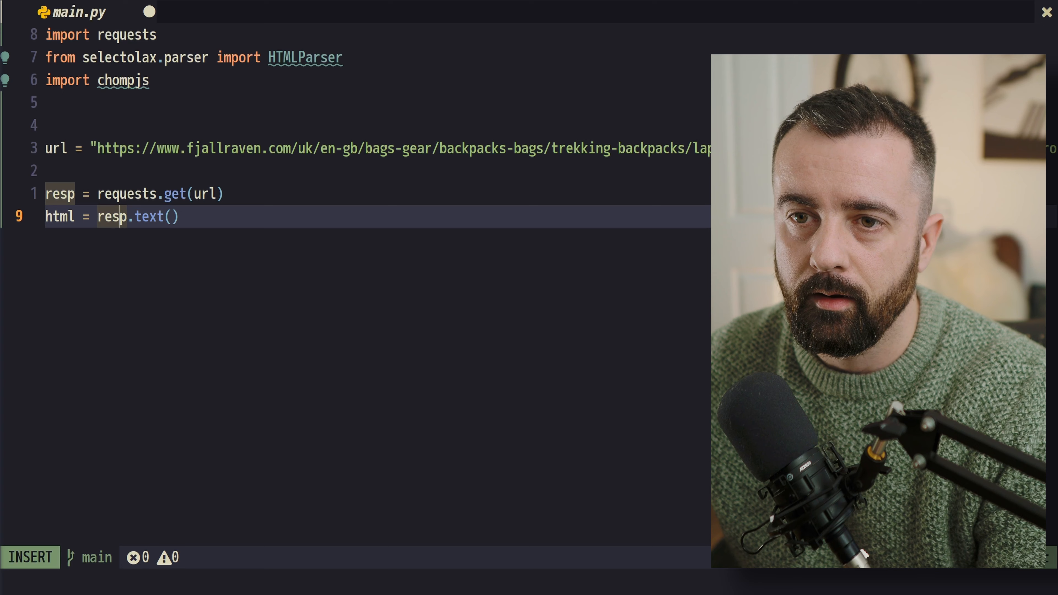
pyautogui.write('HTMLParser(')
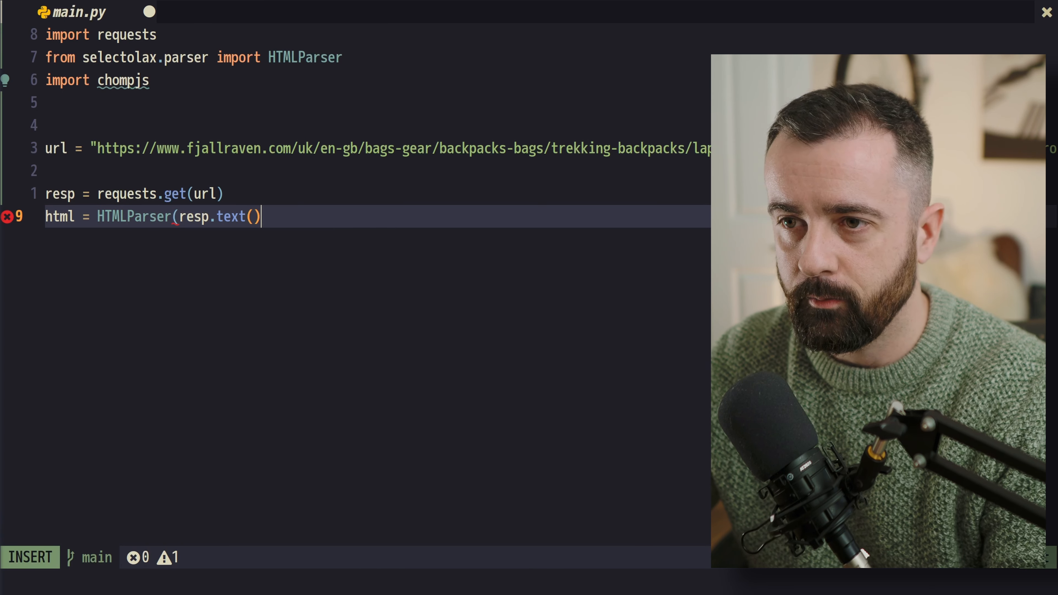
pyautogui.press('Escape')
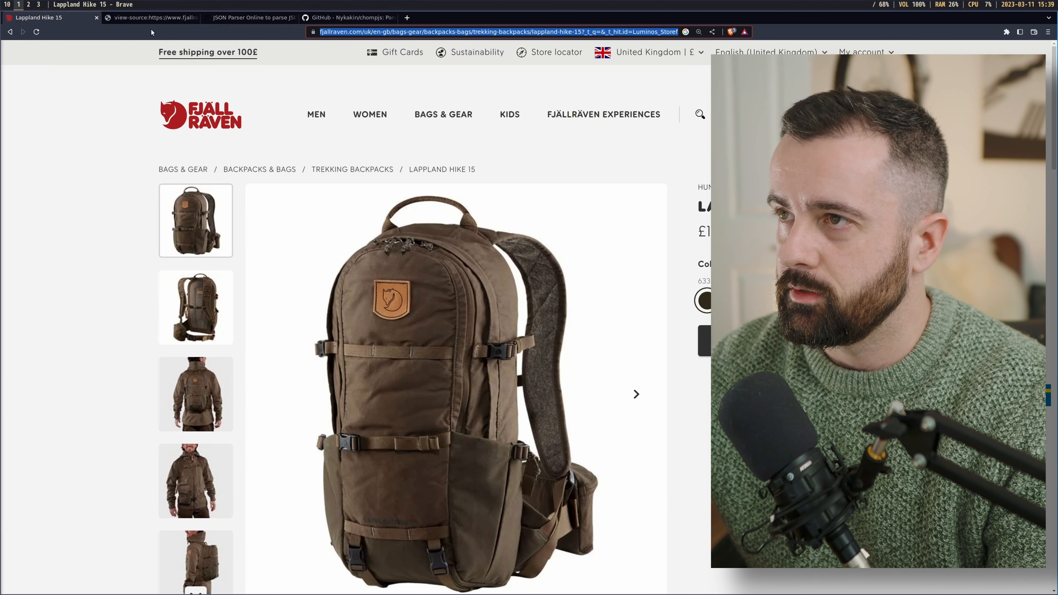
pyautogui.click(152, 17)
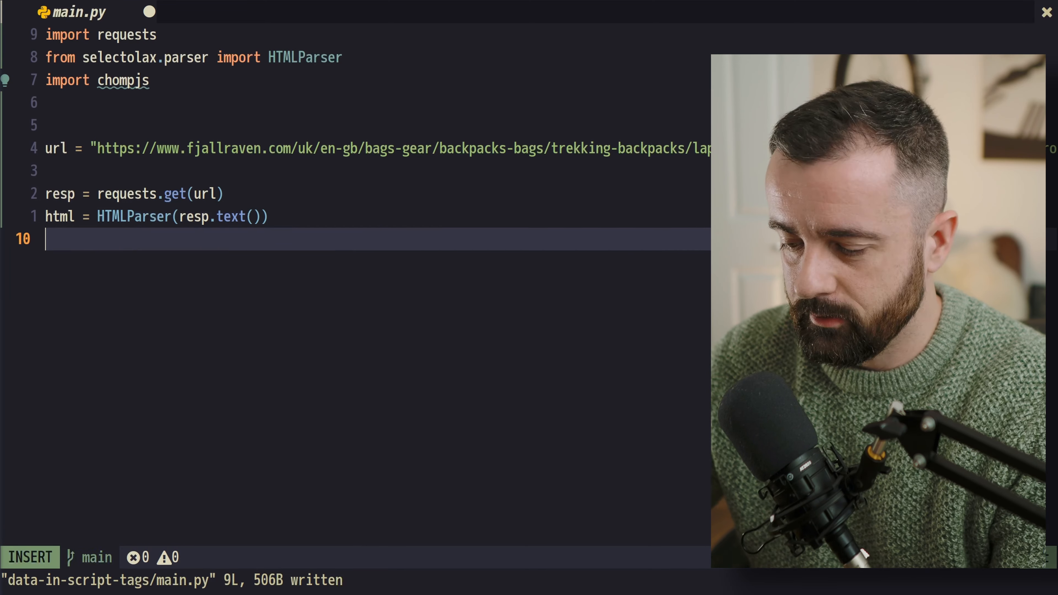
# Select script[type='text/javascript'] tags into data with html.css and print data
pyautogui.write('data =')
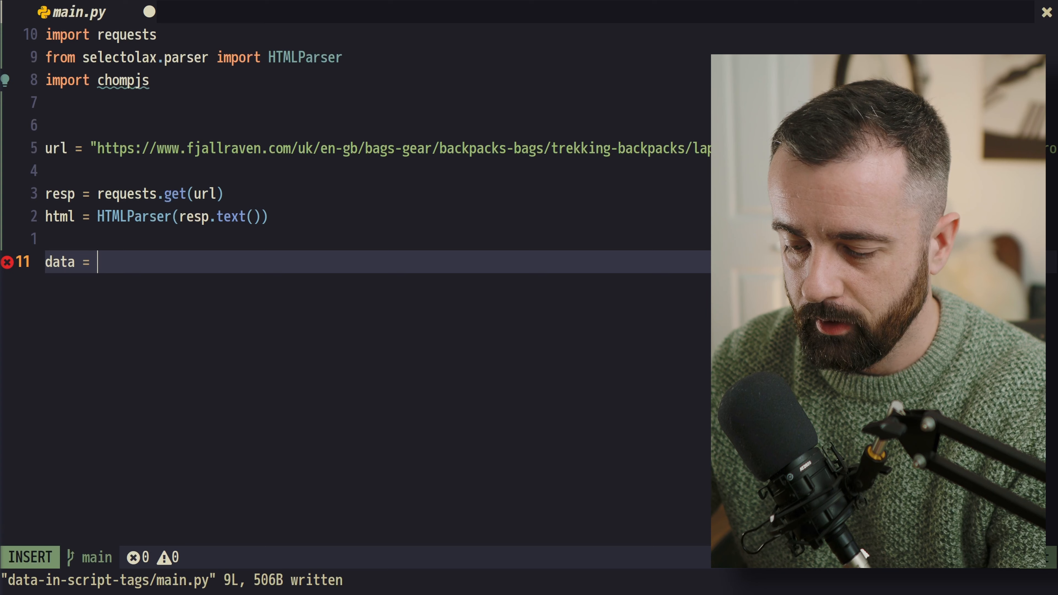
pyautogui.write('html.css')
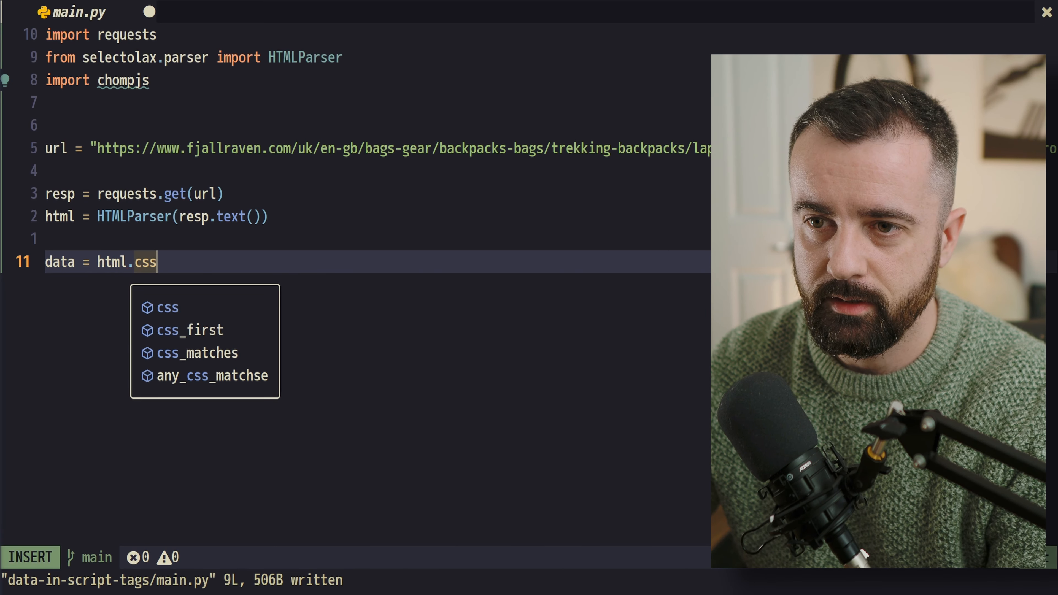
pyautogui.write("('sc'")
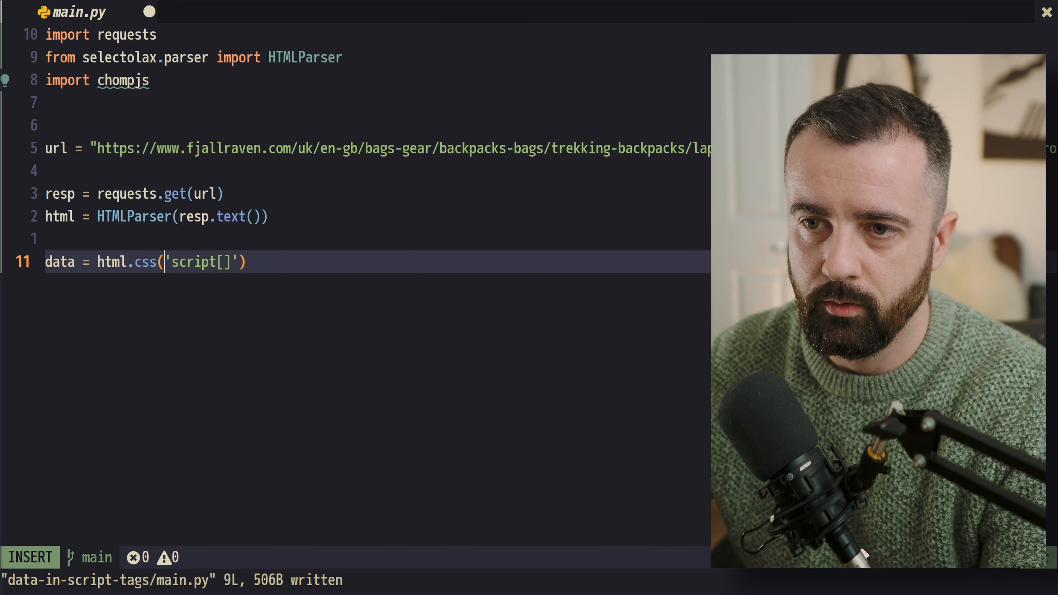
pyautogui.write('<S')
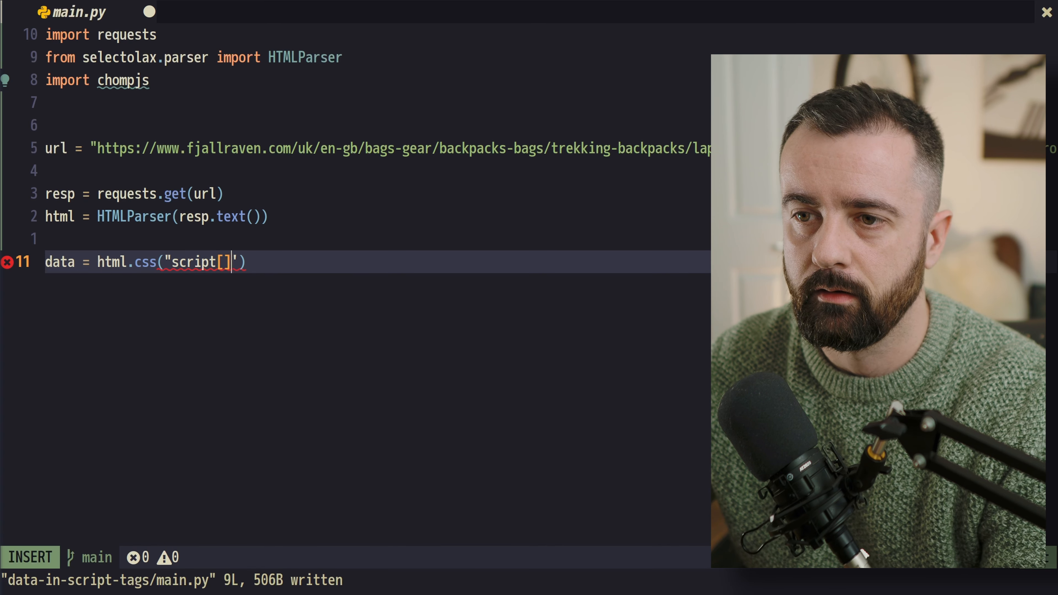
pyautogui.write('typ')
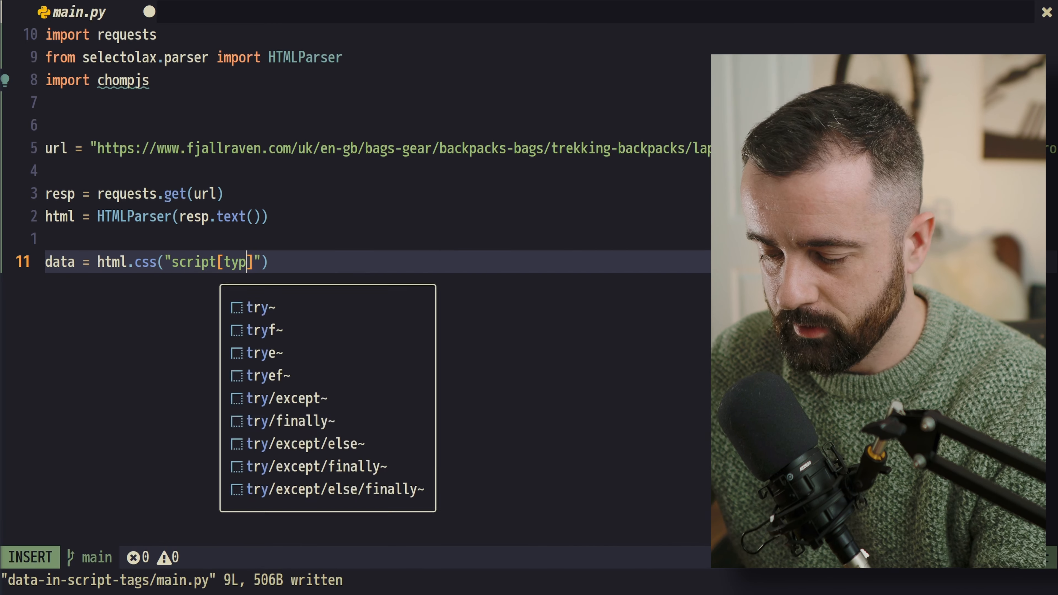
pyautogui.write("e='")
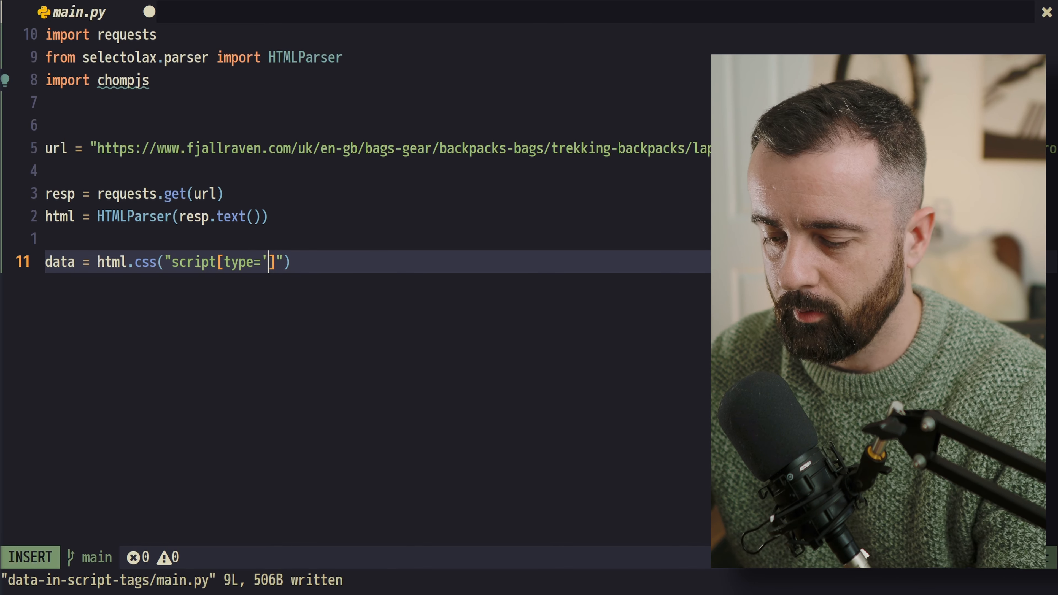
pyautogui.write('text/jacv')
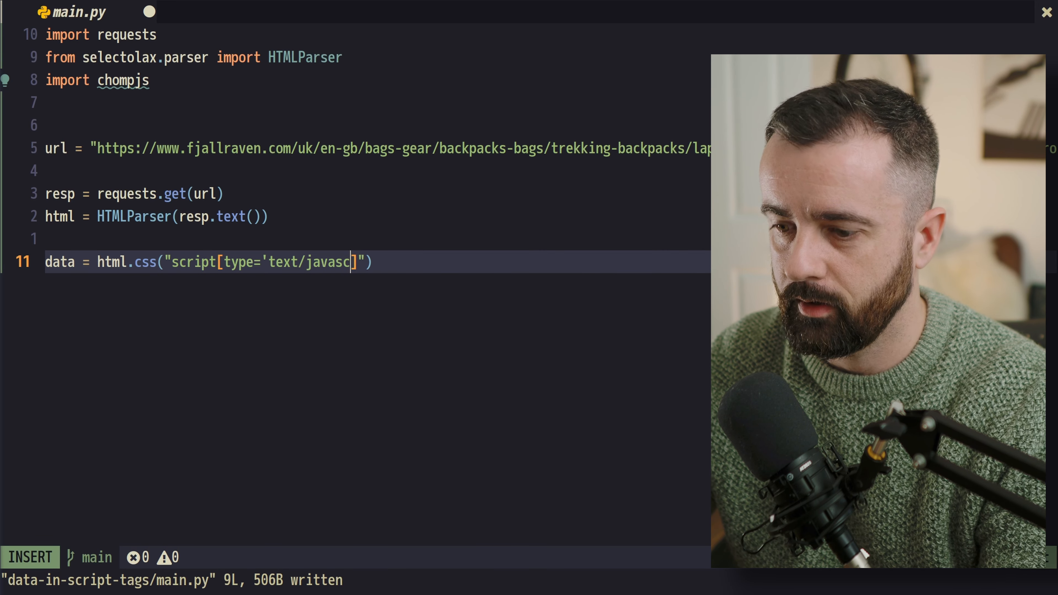
pyautogui.press('Escape')
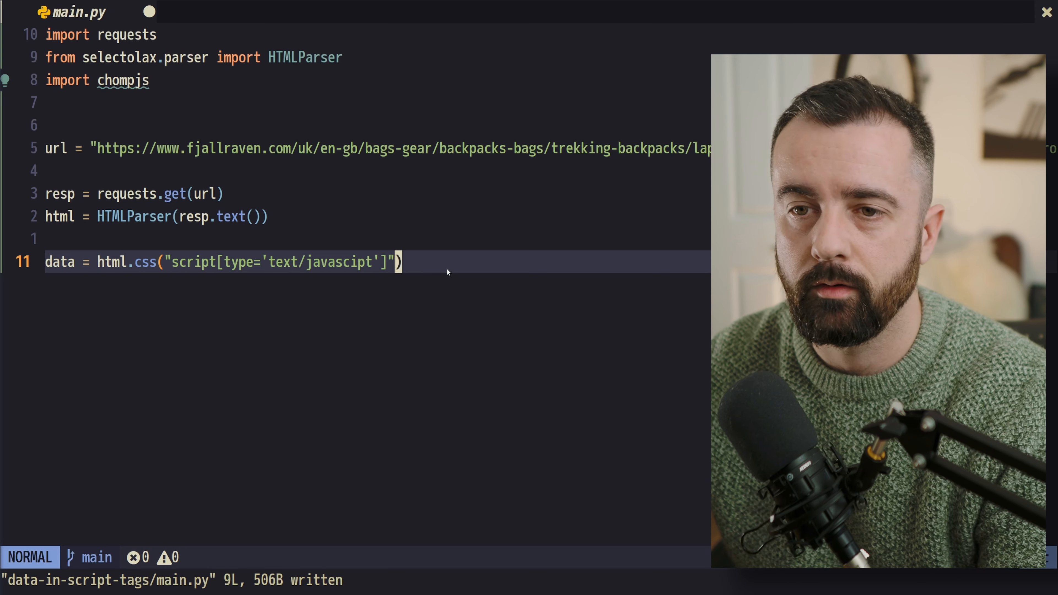
pyautogui.write('print(d')
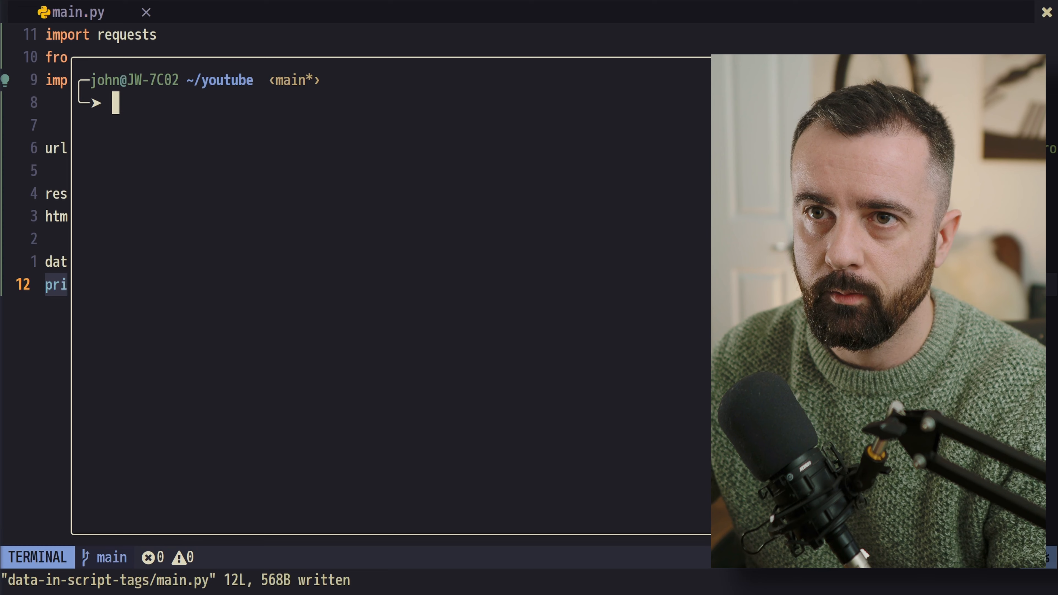
# Run python3 main.py in the terminal and save the corrected script
pyautogui.write('python3 main.py')
pyautogui.click(529, 580)
pyautogui.write(':w')
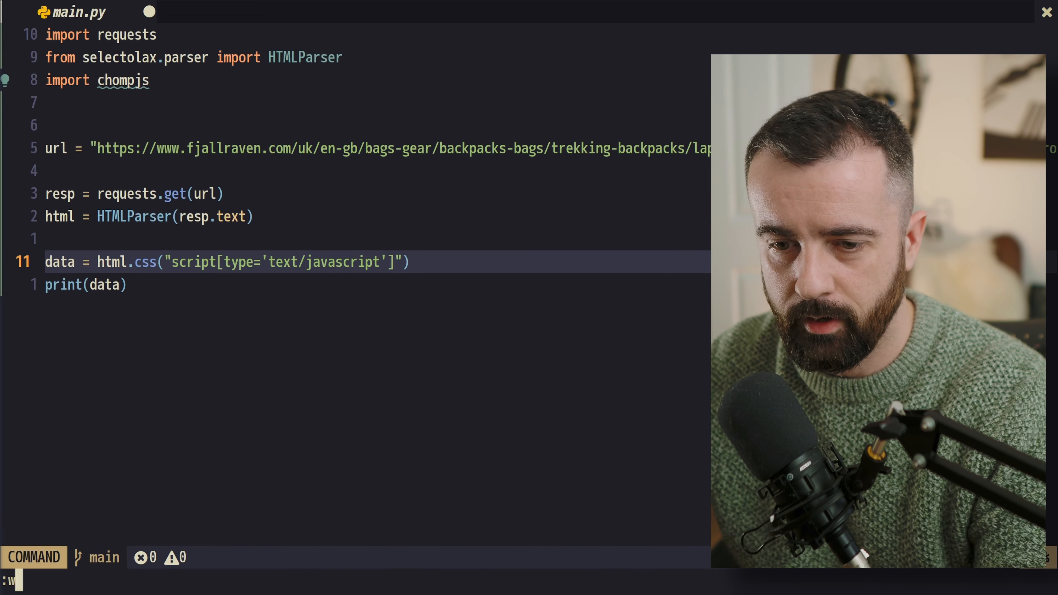
pyautogui.press('Enter')
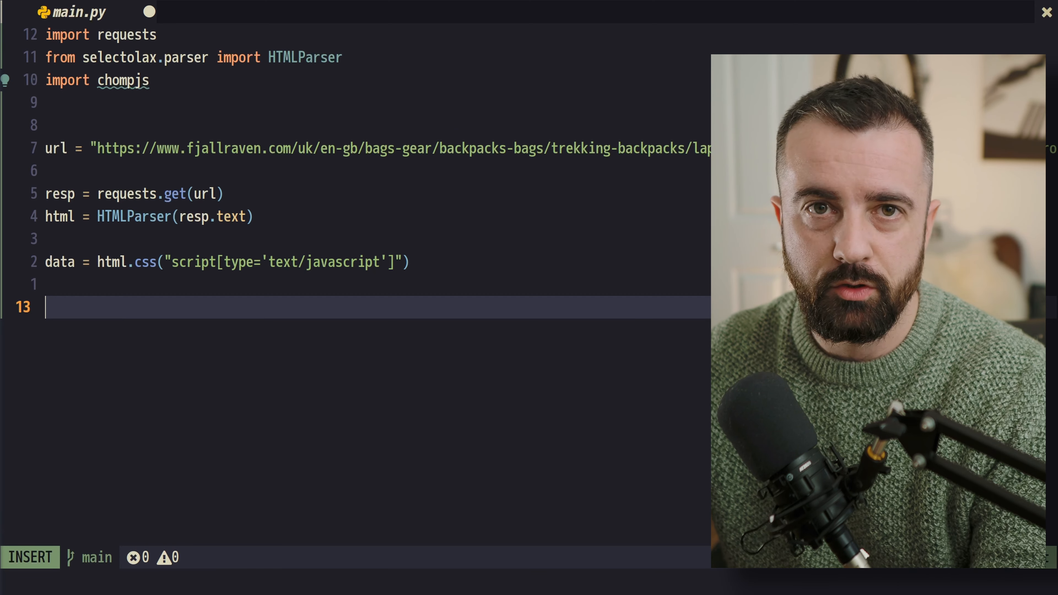
# Loop for script in data with new = chompjs.parse_js_object(script.text())
pyautogui.write('for')
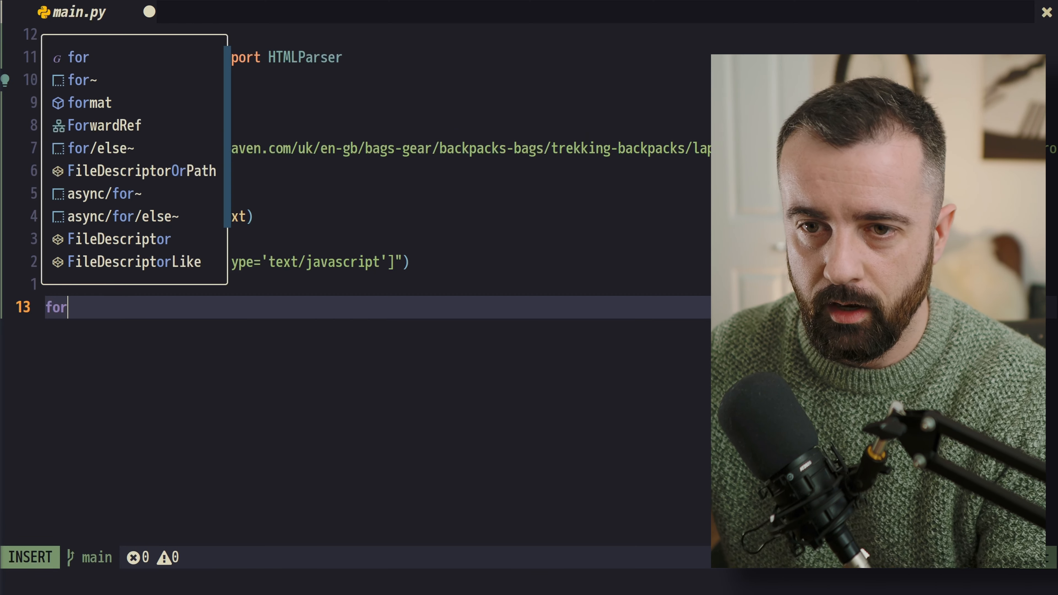
pyautogui.write('script in data:')
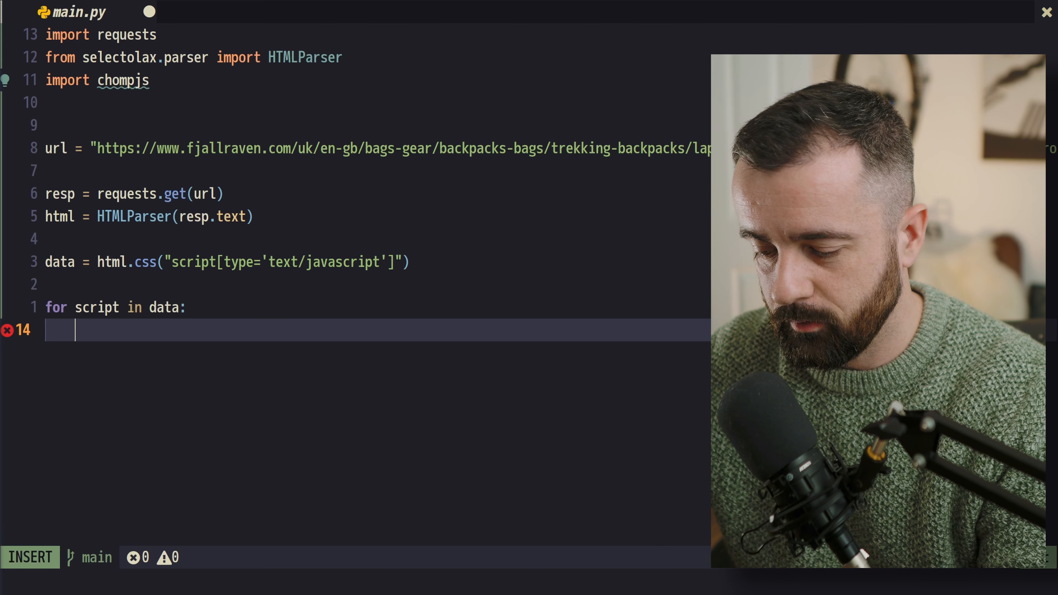
pyautogui.write('new =')
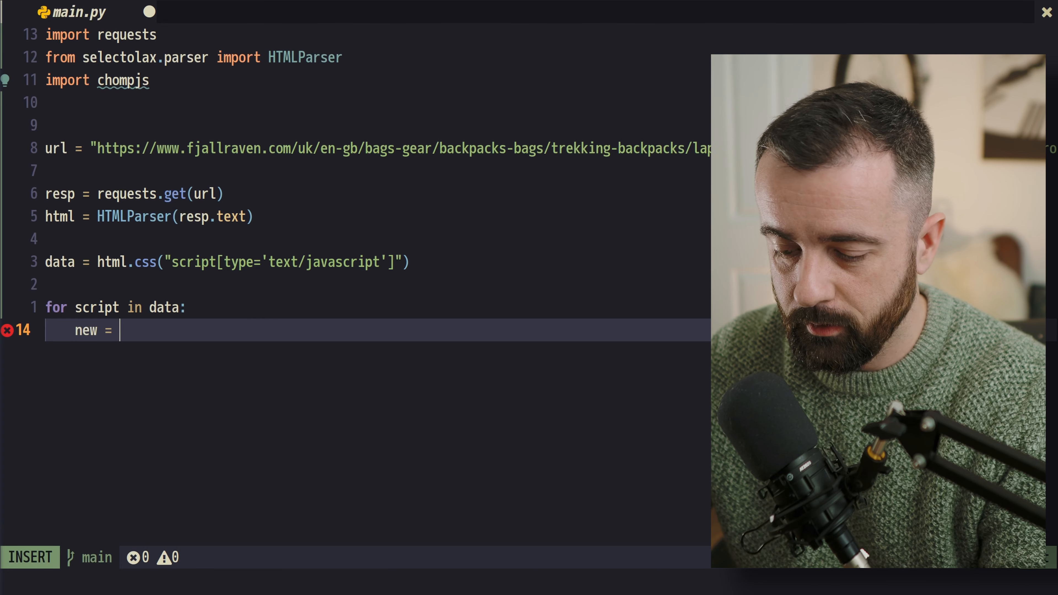
pyautogui.write('choimn')
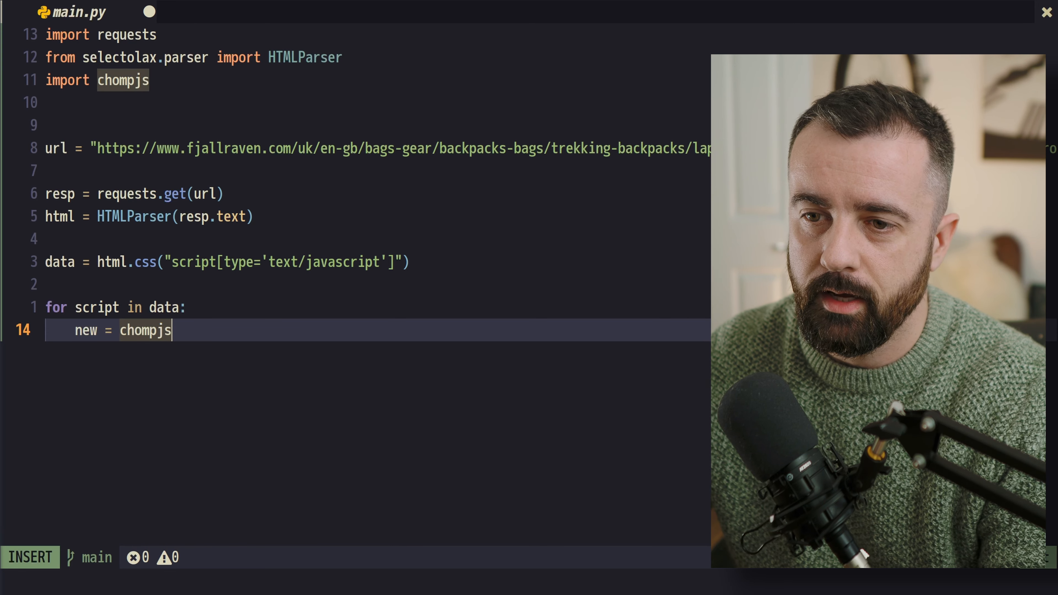
pyautogui.write('.chompjs')
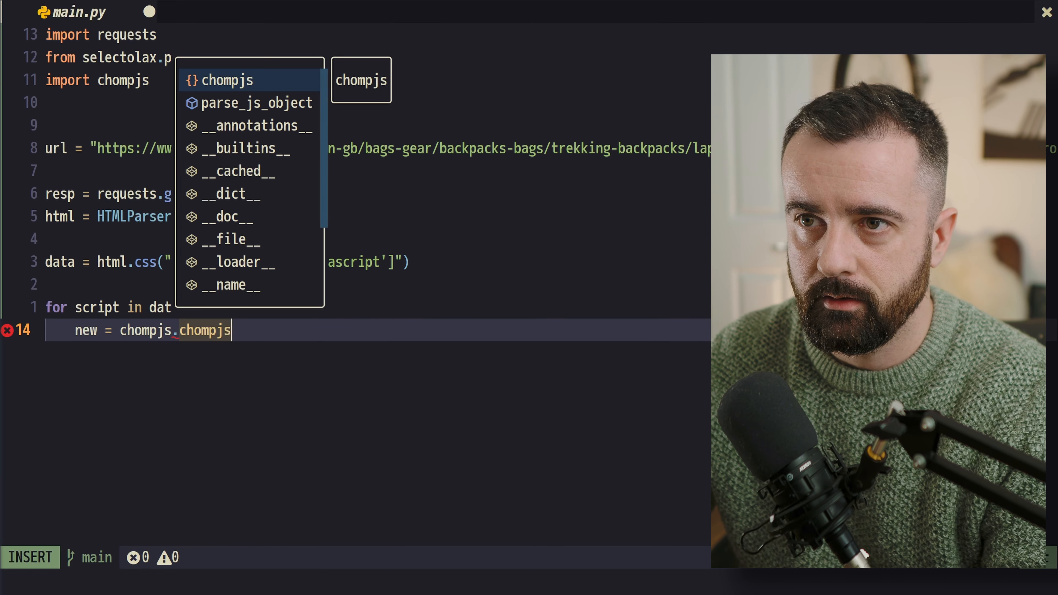
pyautogui.write('parse_js_object(sc')
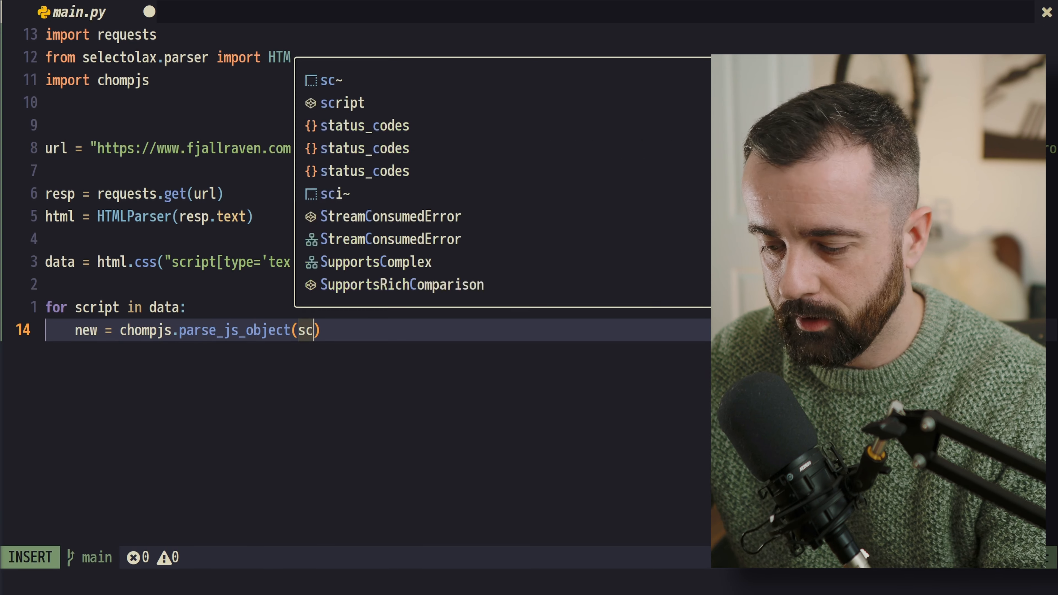
pyautogui.write('ript.')
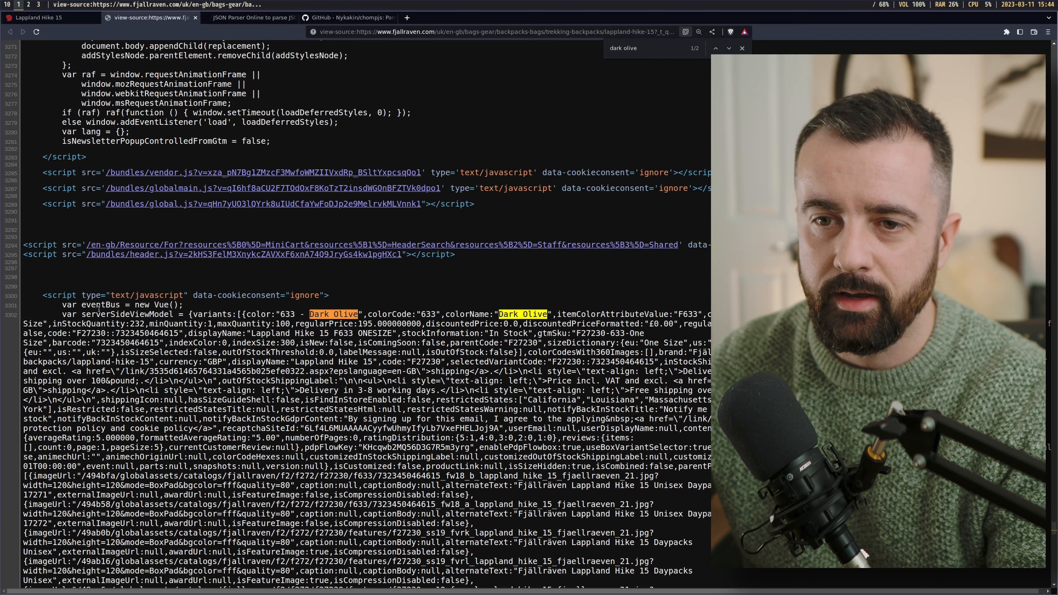
# Inspect the text/javascript script tags in the page source and return to Neovim
pyautogui.doubleClick(147, 295)
pyautogui.write('text/javascript')
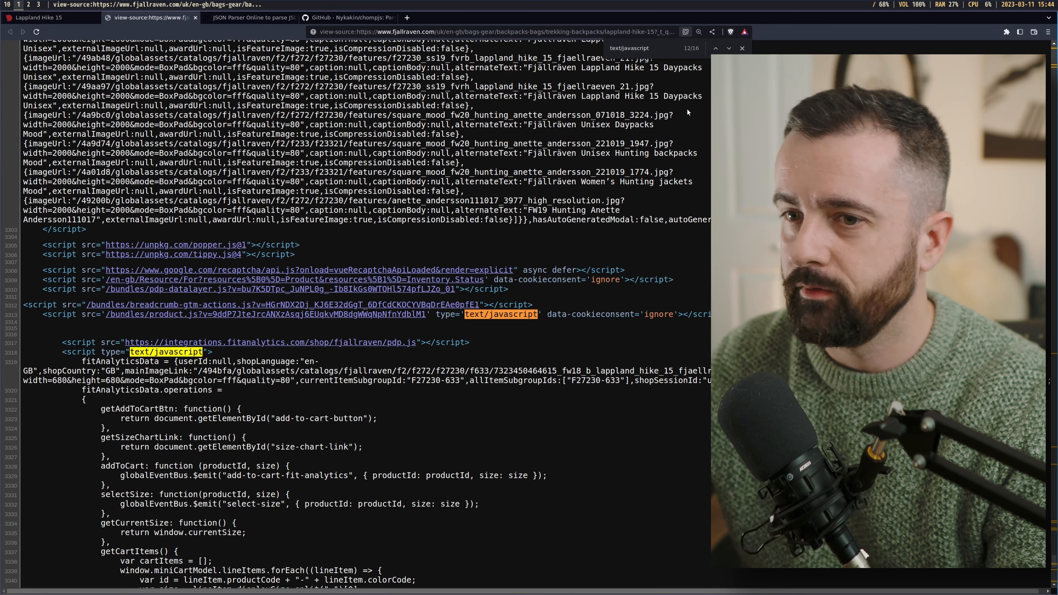
pyautogui.click(716, 48)
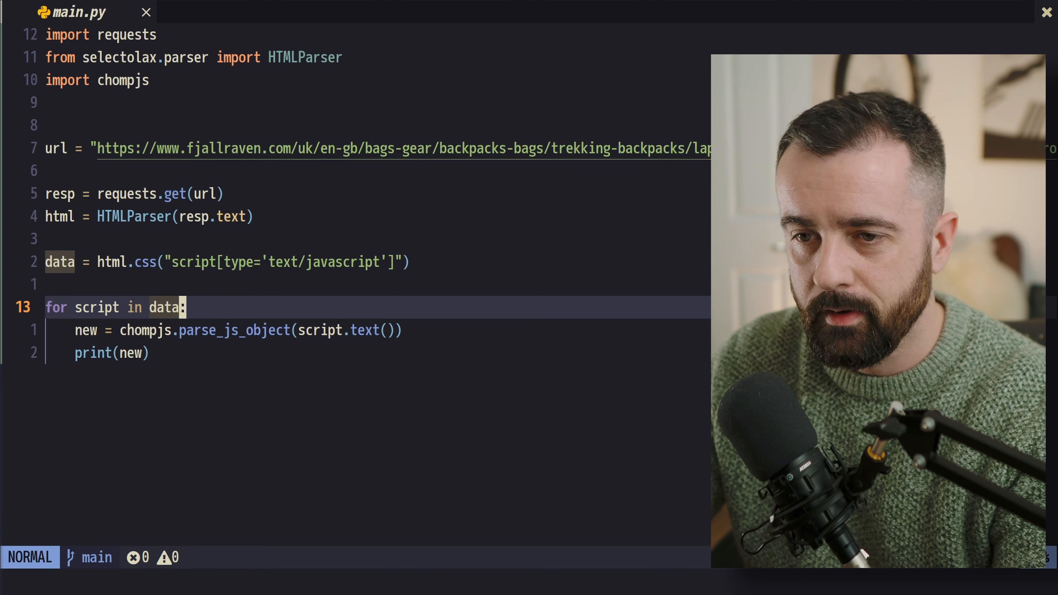
# Wrap the parse and print lines in try/except: pass and run to print the parsed product data
pyautogui.write('try:')
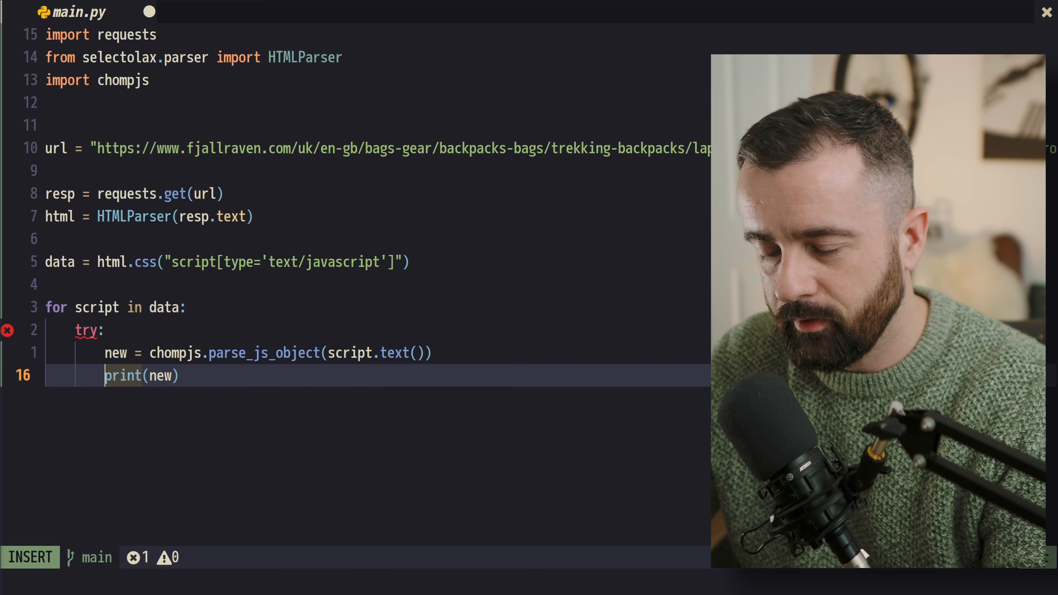
pyautogui.press('Return')
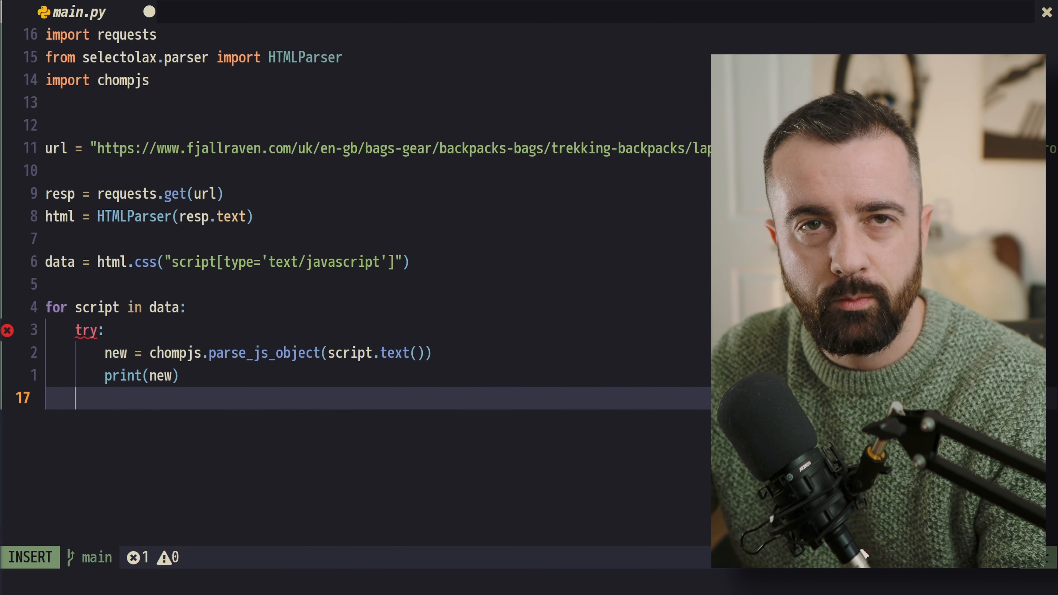
pyautogui.write('except:')
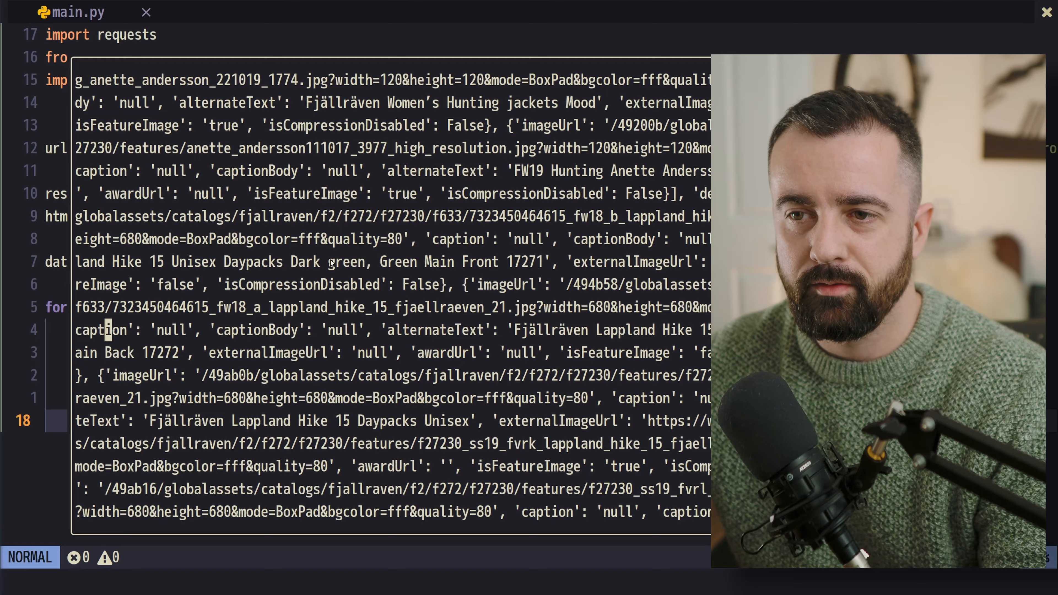
pyautogui.press('ctrl+z')
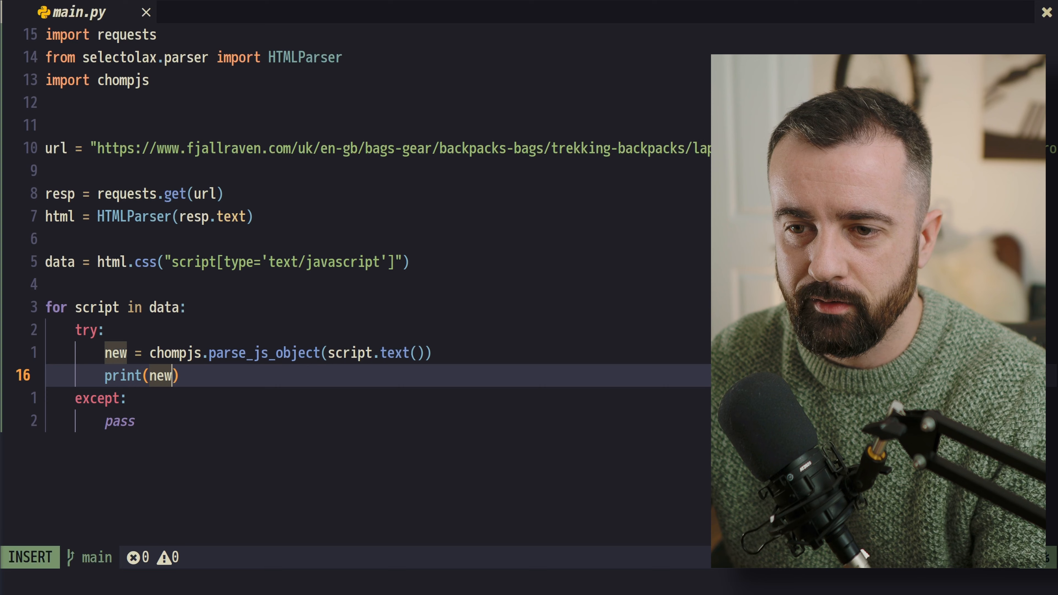
# Write objects containing 'variants' to export.json with json.dump, import json, and run main.py
pyautogui.write("['varaian'")
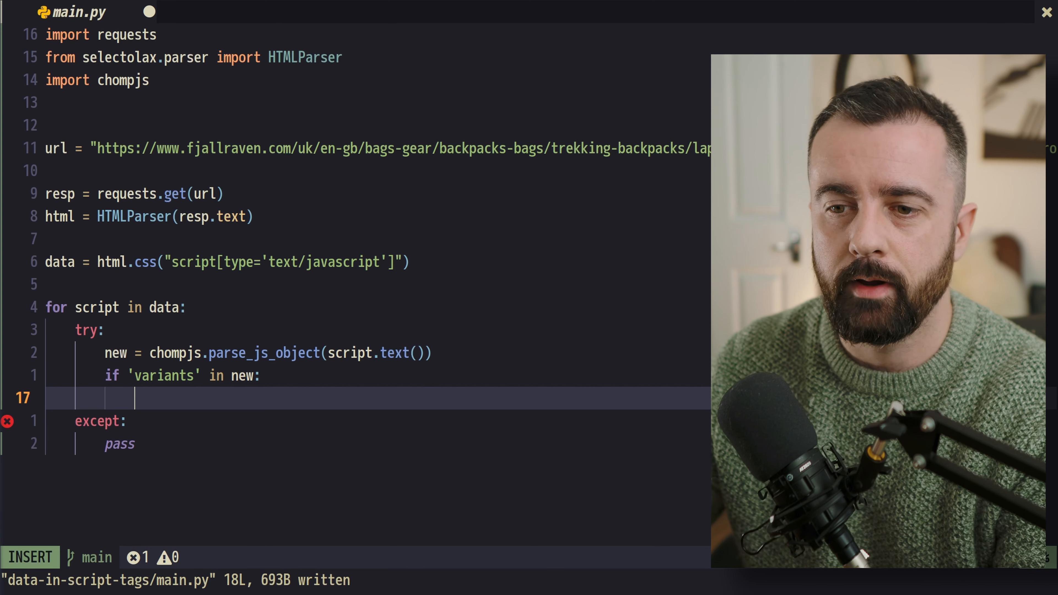
pyautogui.write('with open("expor')
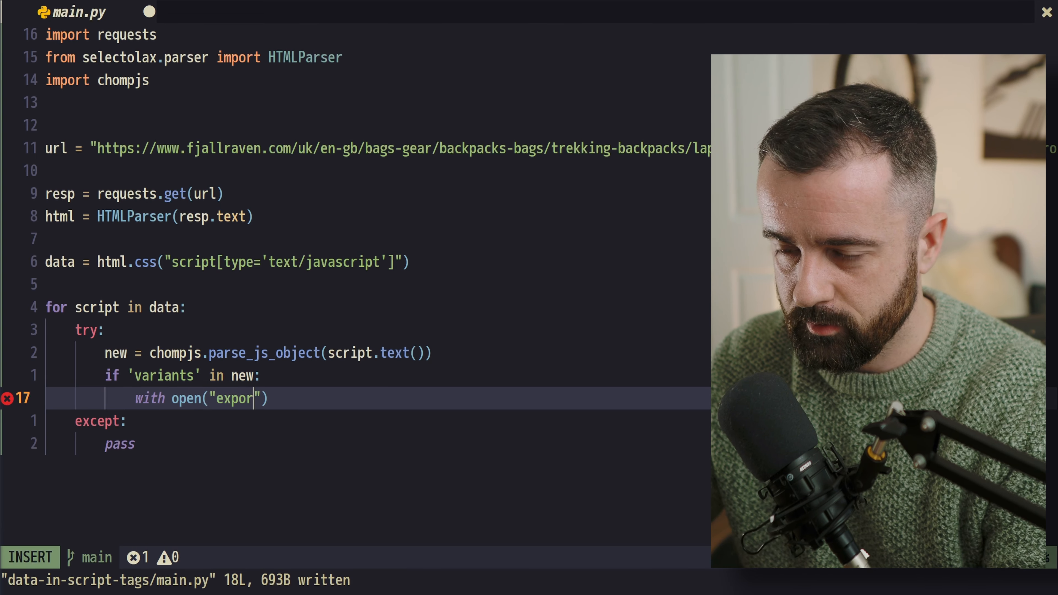
pyautogui.write('.json')
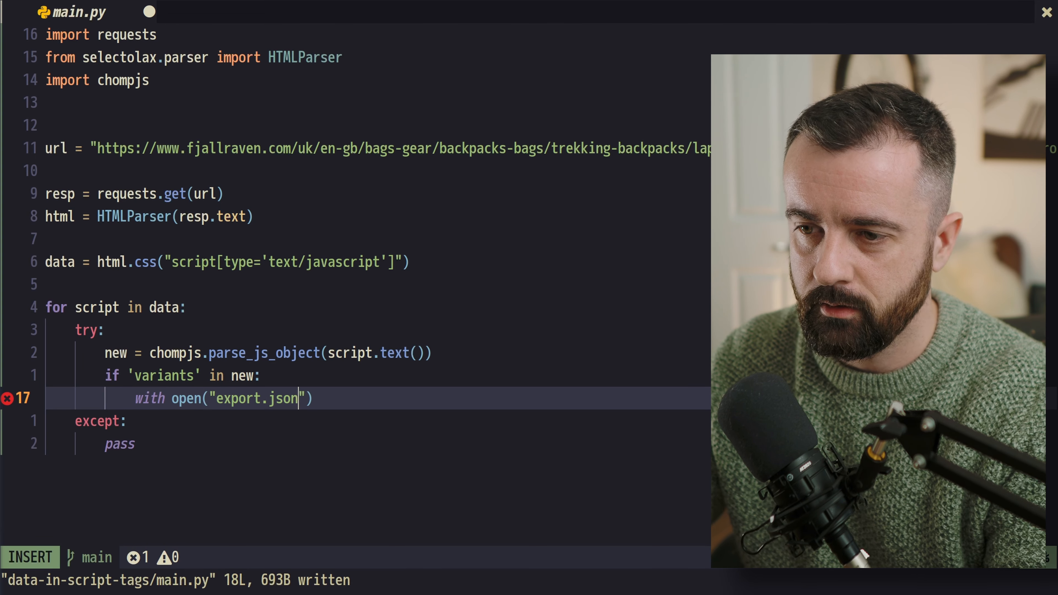
pyautogui.write(', "w')
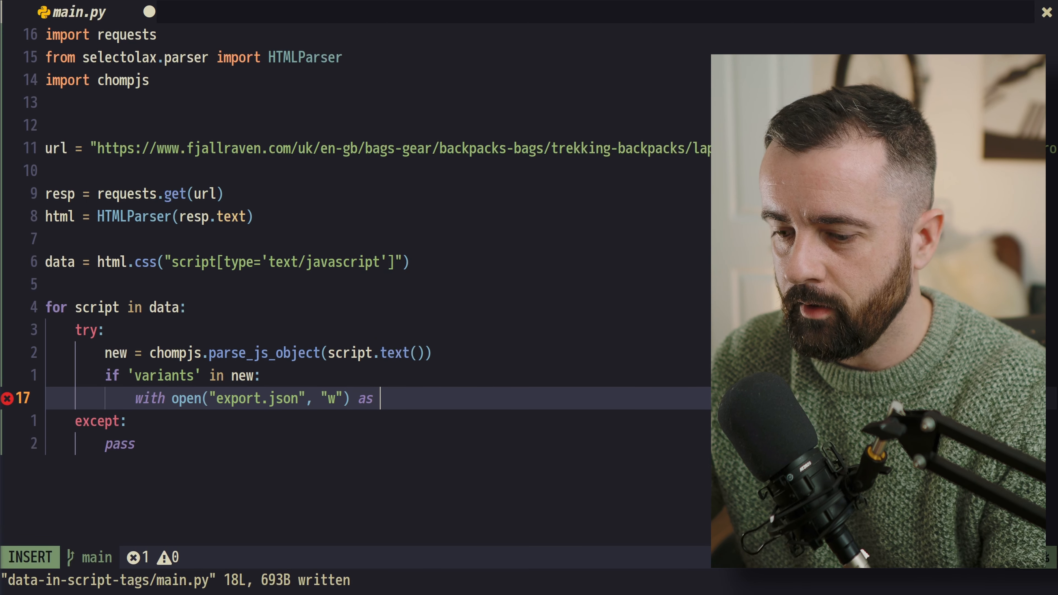
pyautogui.write('f:')
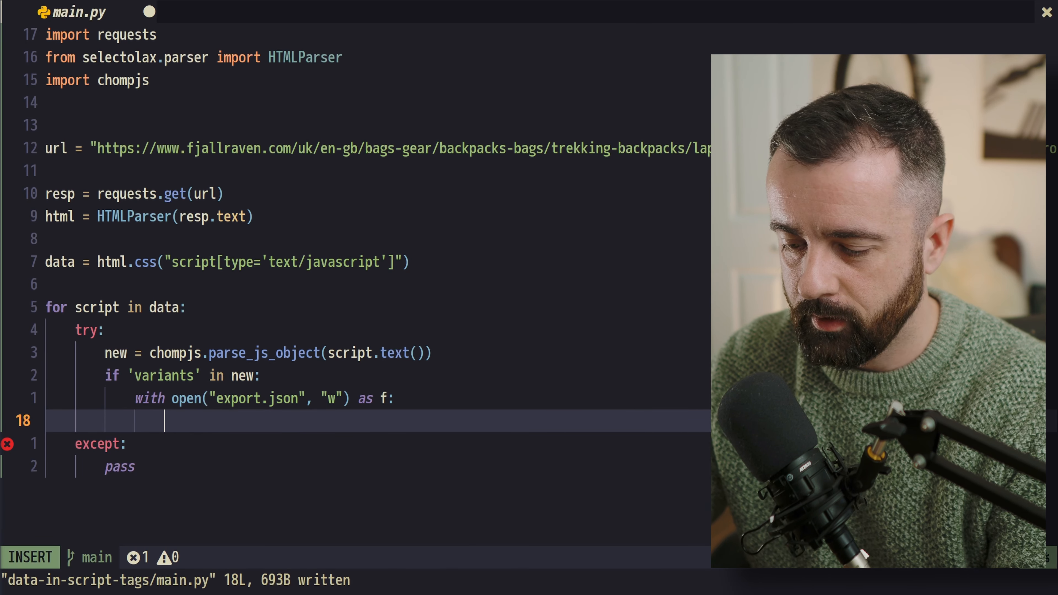
pyautogui.write('json.dump')
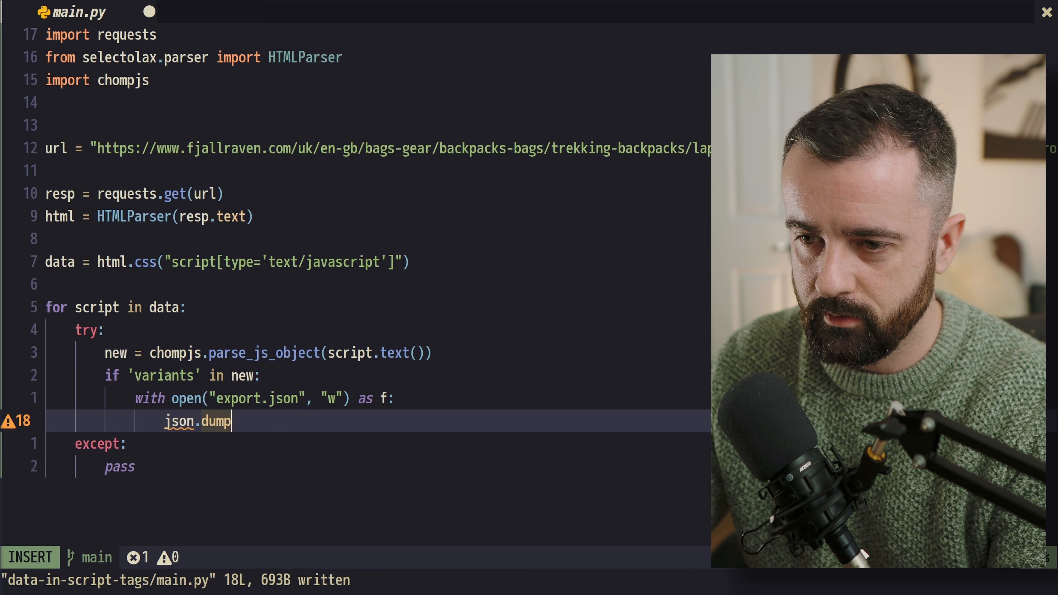
pyautogui.write('()')
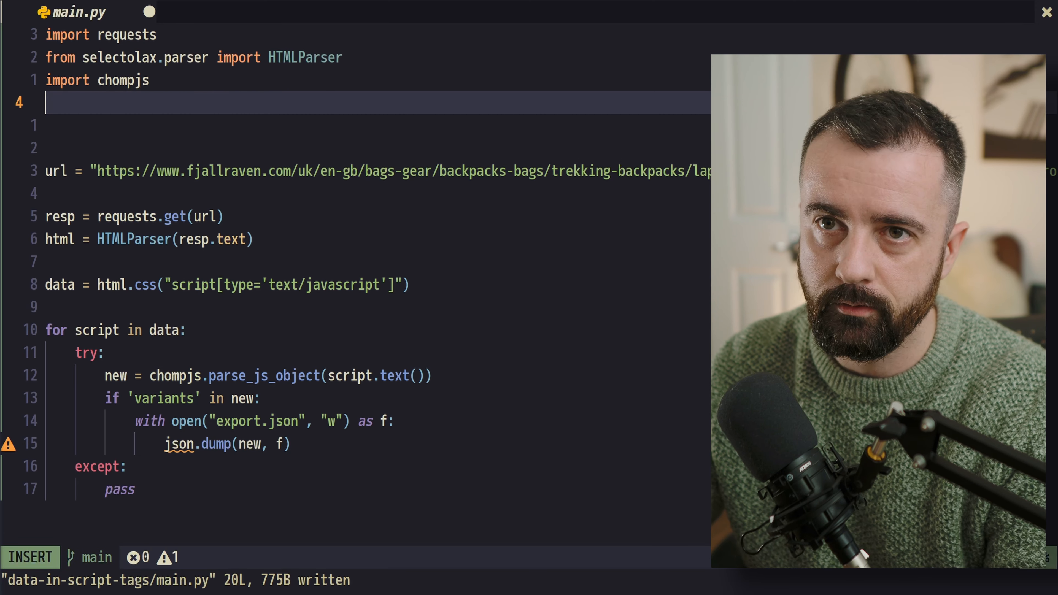
pyautogui.write('import json')
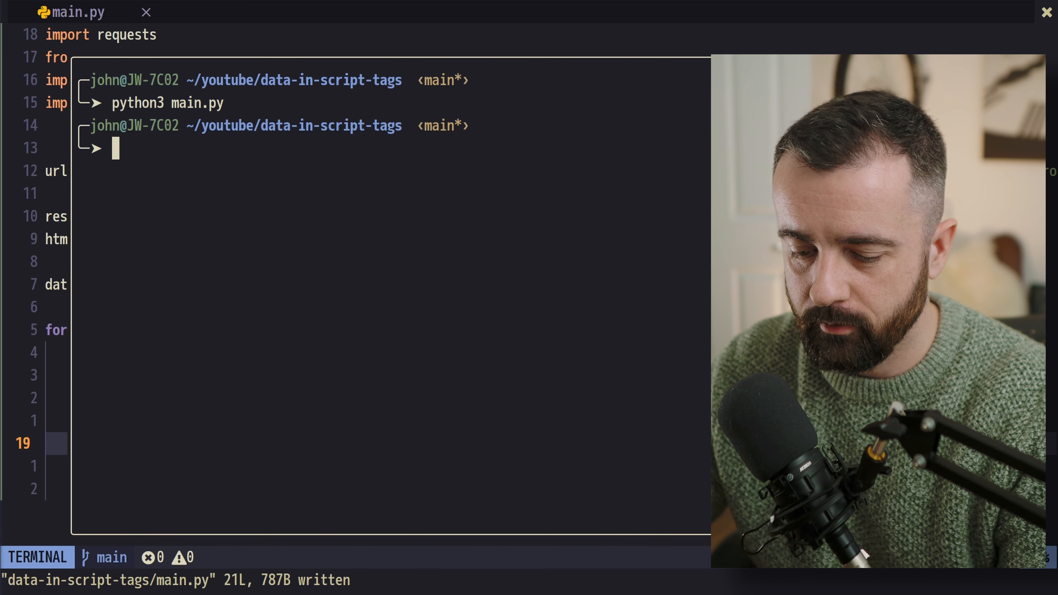
# Read through export.json's product fields such as restrictedStates and colorImageDictionary
pyautogui.click(115, 148)
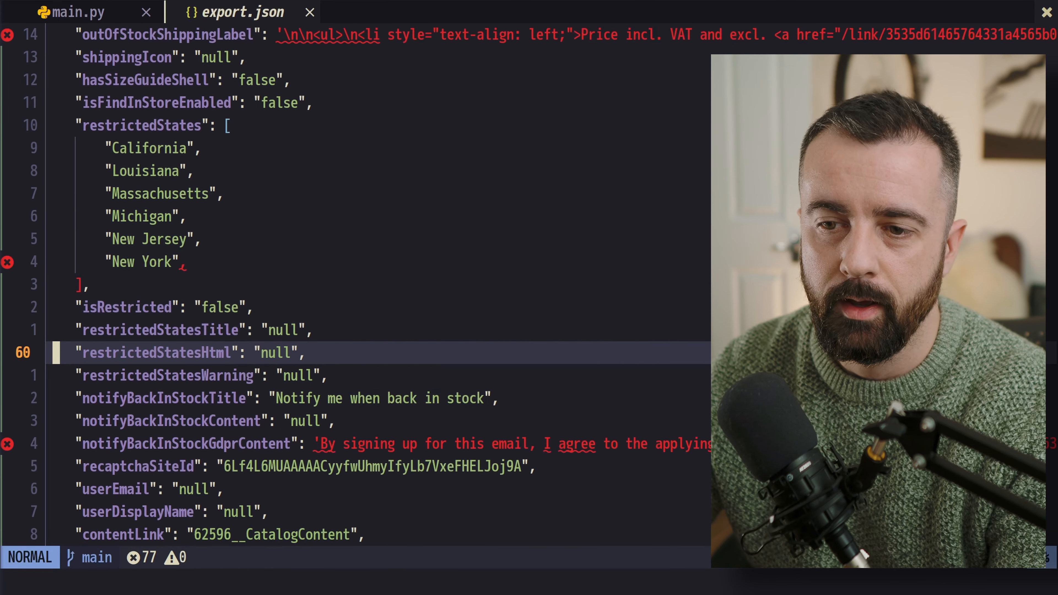
pyautogui.scroll(-3)
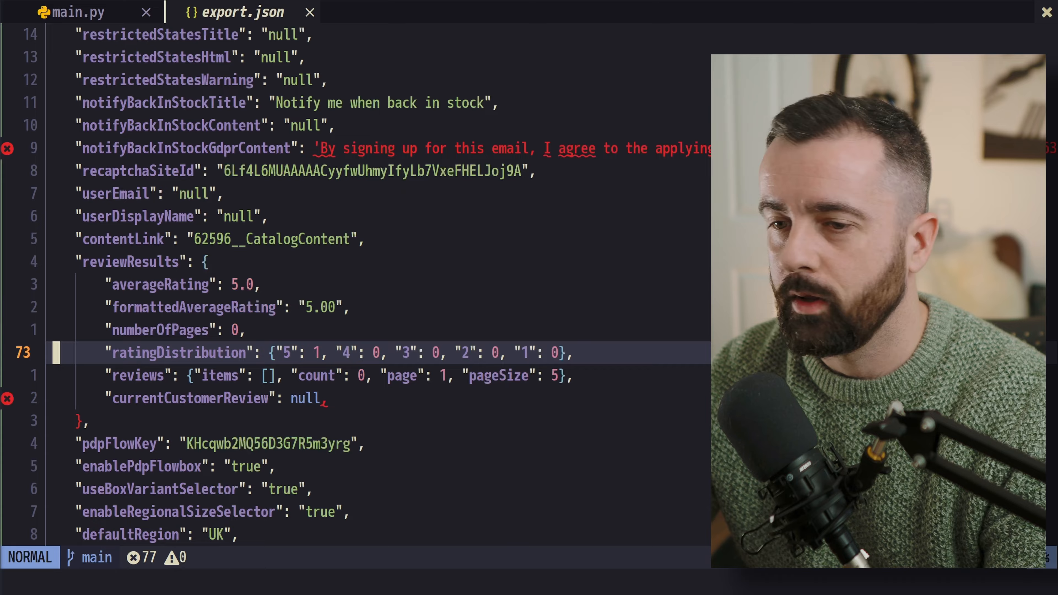
pyautogui.scroll(-3)
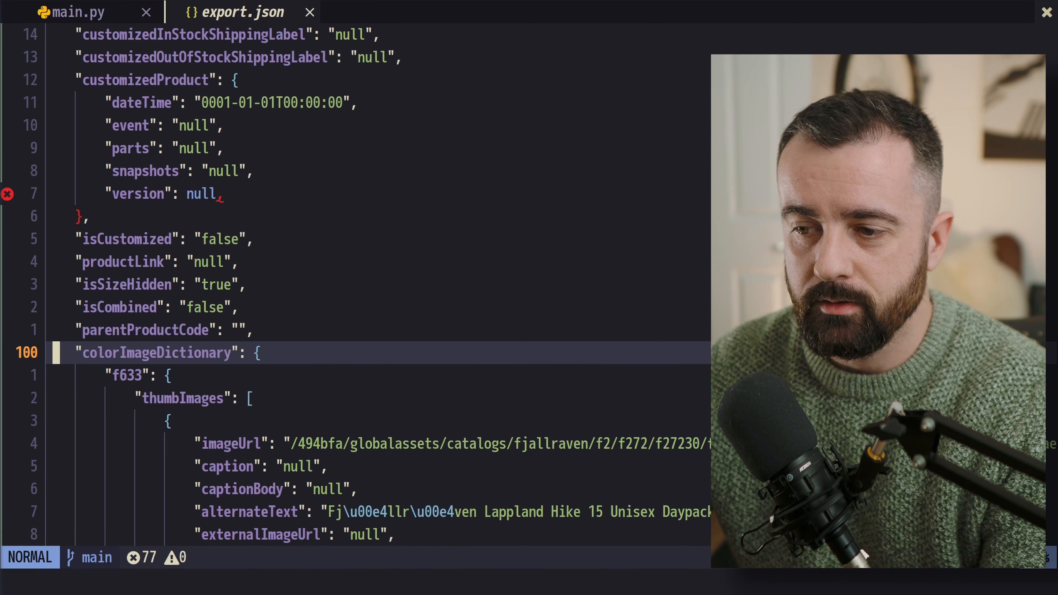
pyautogui.scroll(-3)
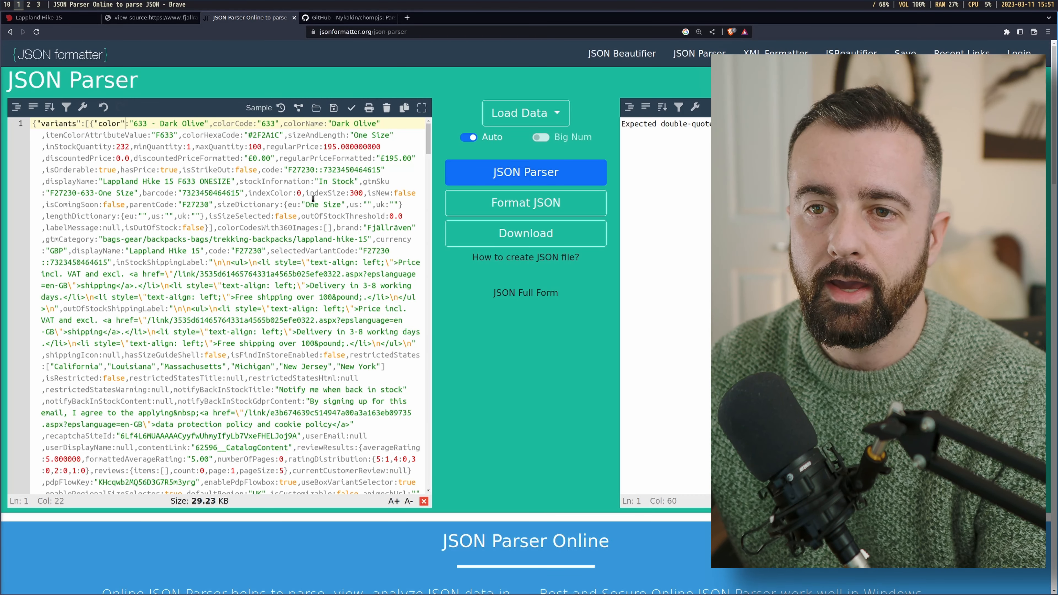
# Return from the JSON parser via the page source to the Lappland Hike 15 product page
pyautogui.click(149, 18)
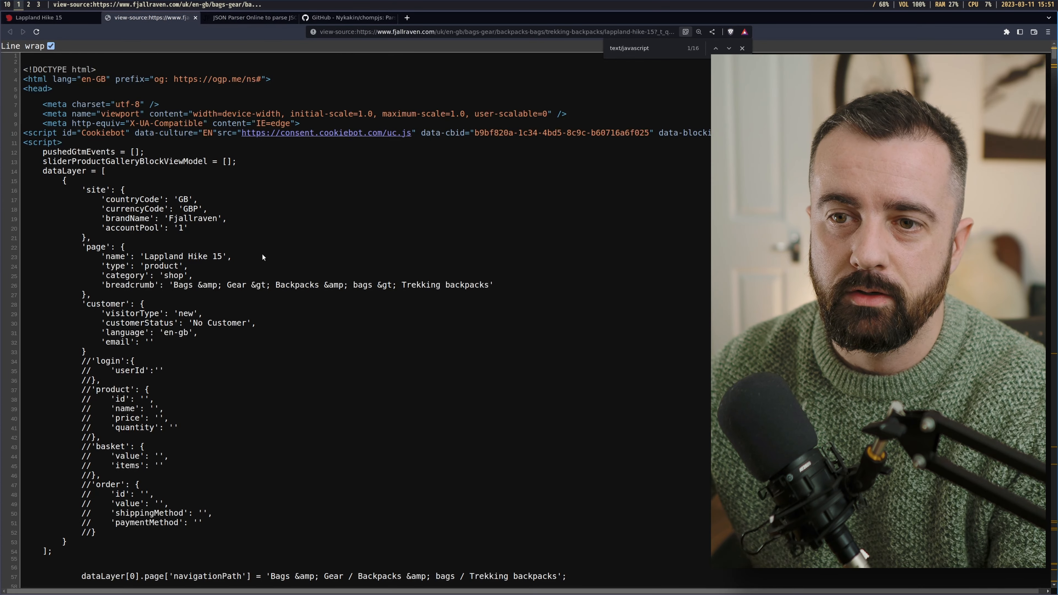
pyautogui.click(47, 17)
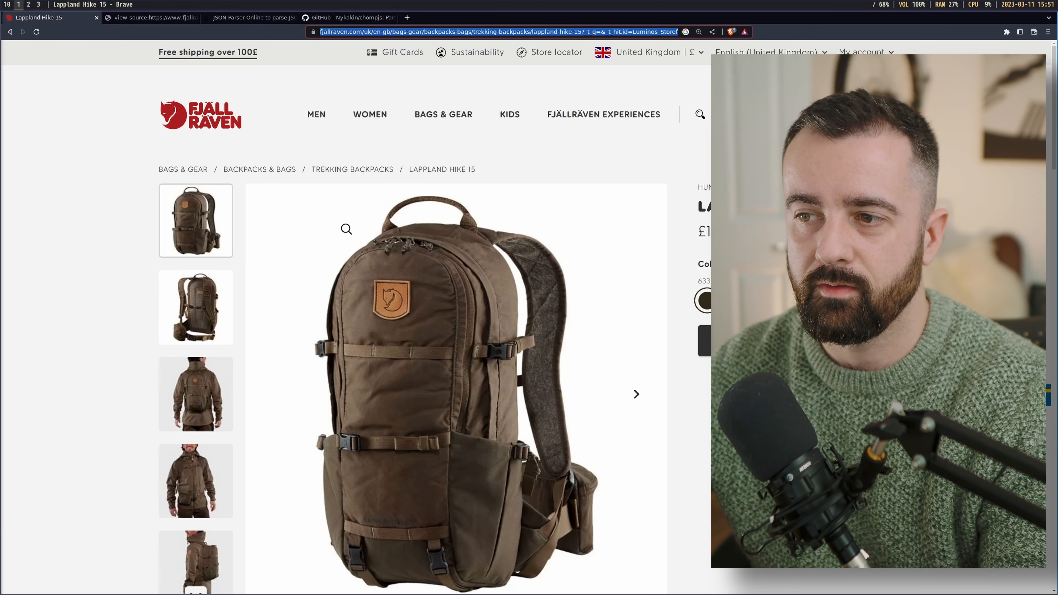